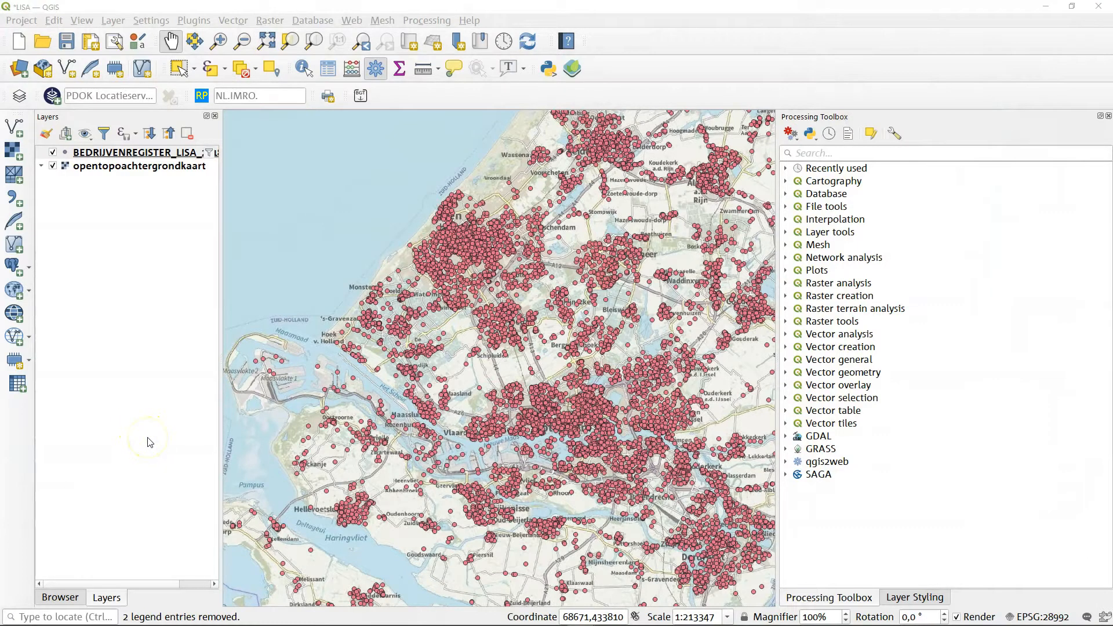
mouse_move(185, 209)
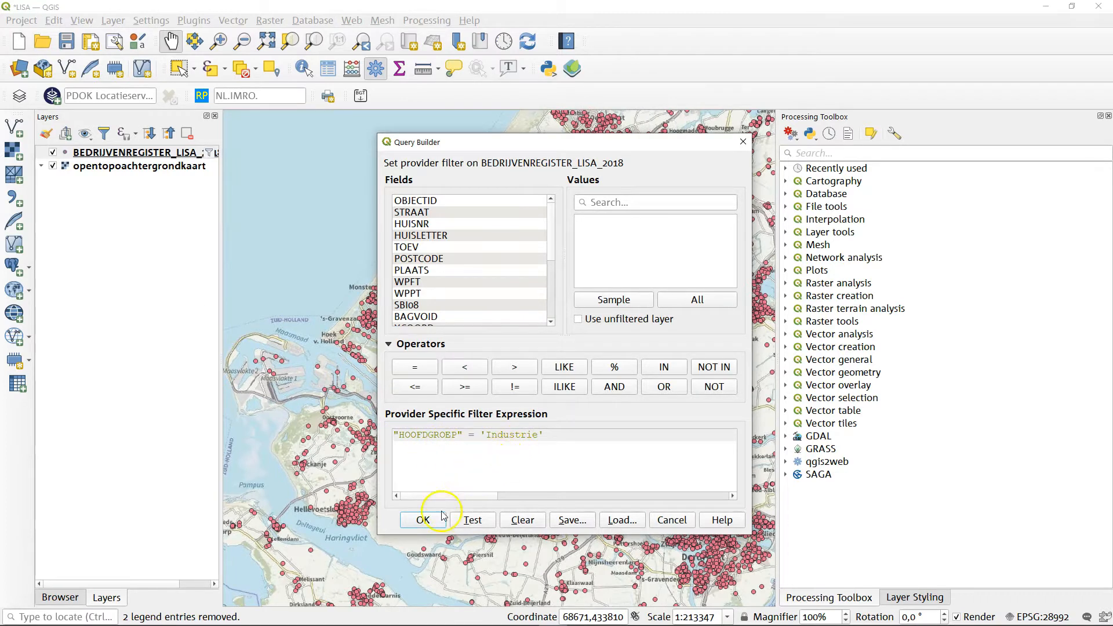
Apply the "HOOFDGROEP" = 'Industrie' filter to the BEDRIJVENREGISTER_LISA_2018 layer
click(425, 520)
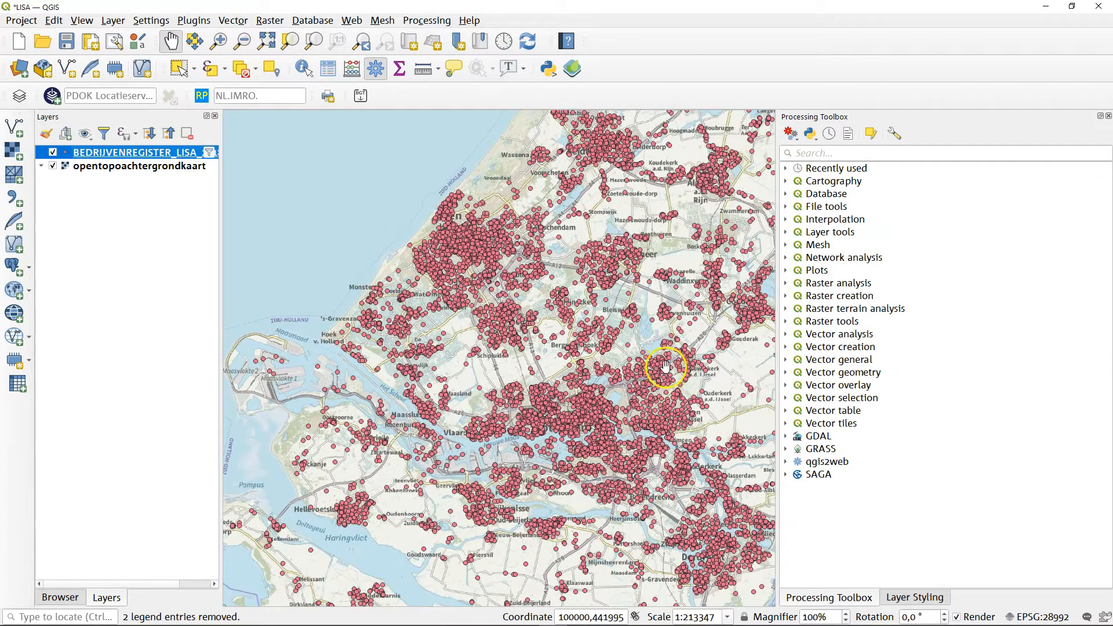
Pan and zoom to take in all Industrie business points across the region
scroll(down, 3)
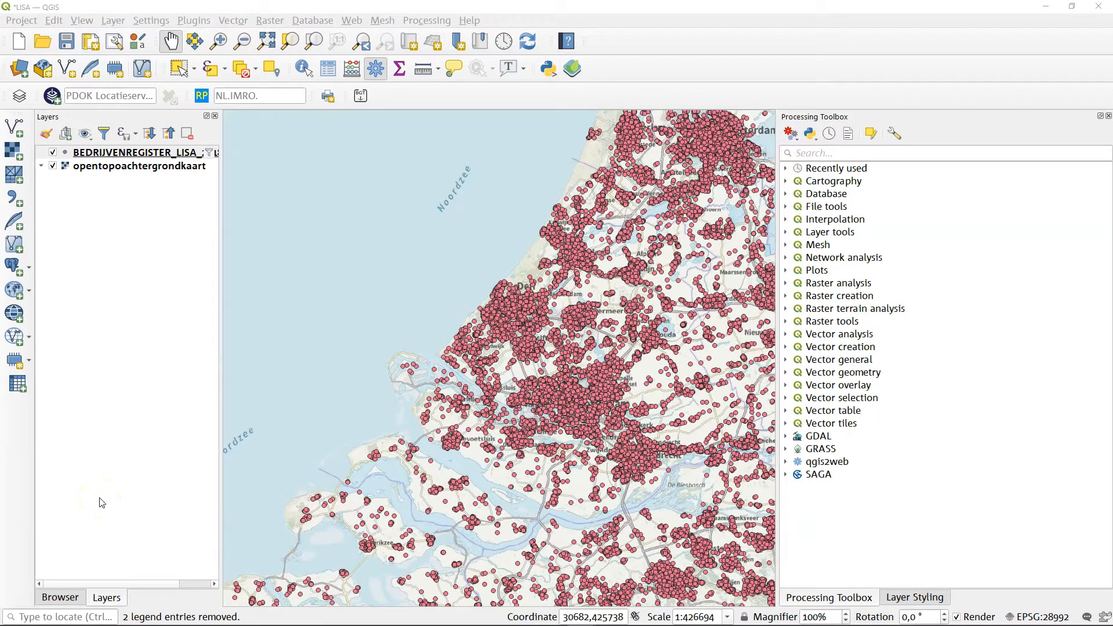
mouse_move(188, 436)
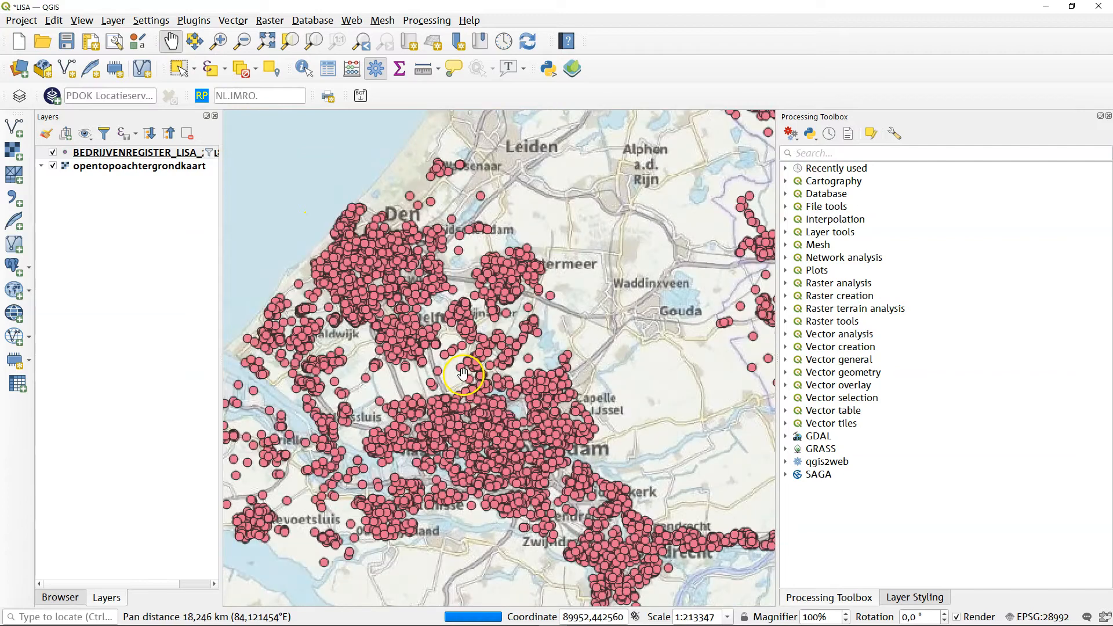
drag(461, 376, 508, 274)
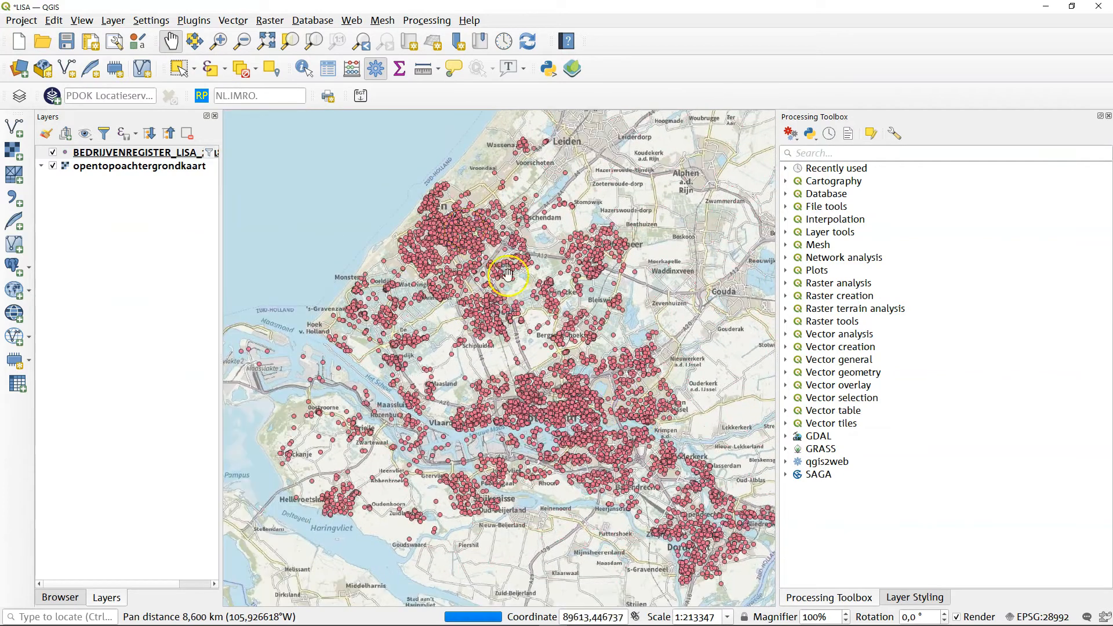
drag(508, 273, 404, 442)
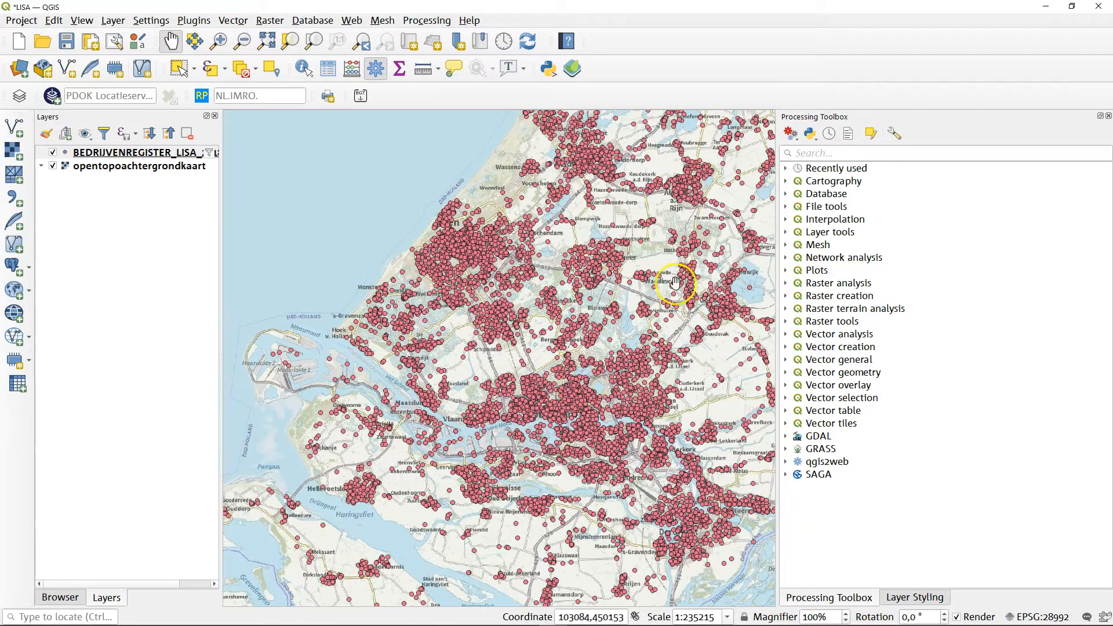
click(848, 153)
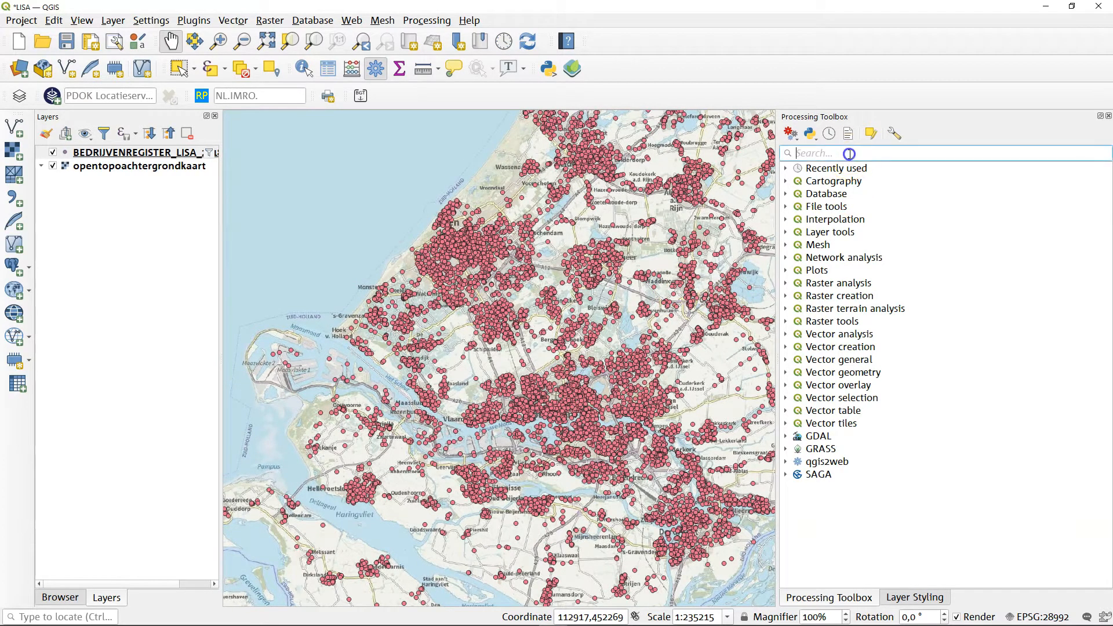
Create a hexagon grid with 500 m spacing over the current map canvas extent
text(create)
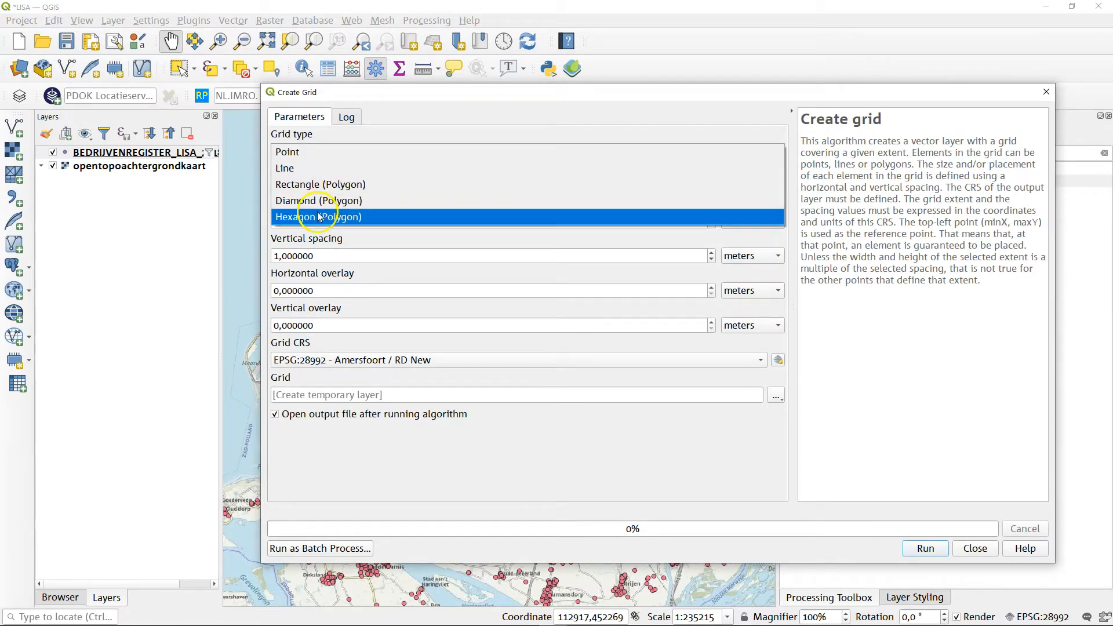
click(318, 217)
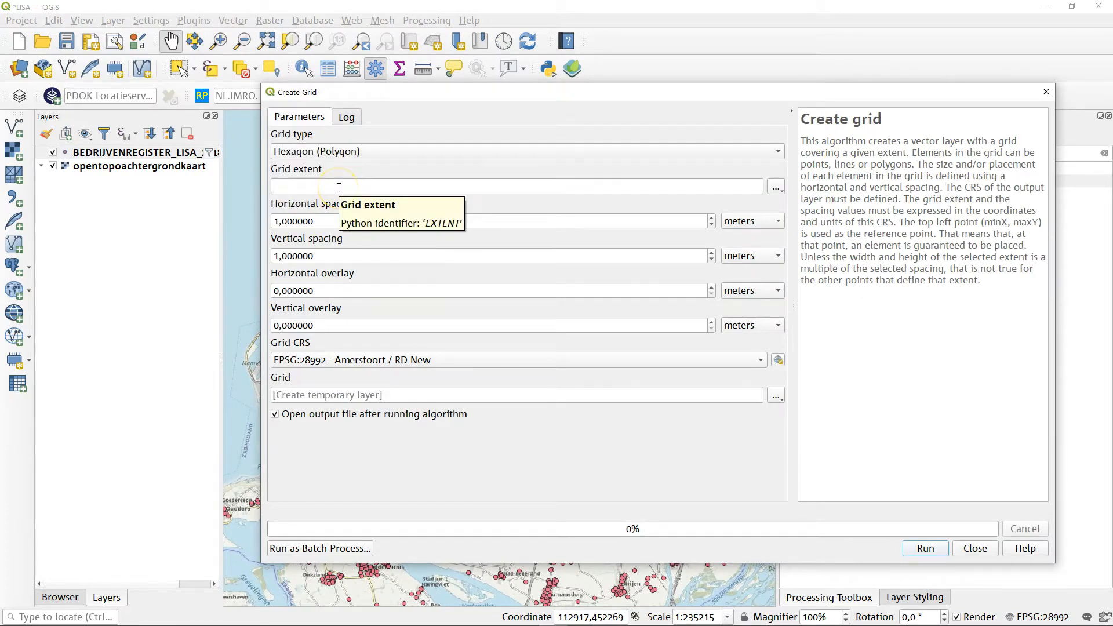
click(776, 187)
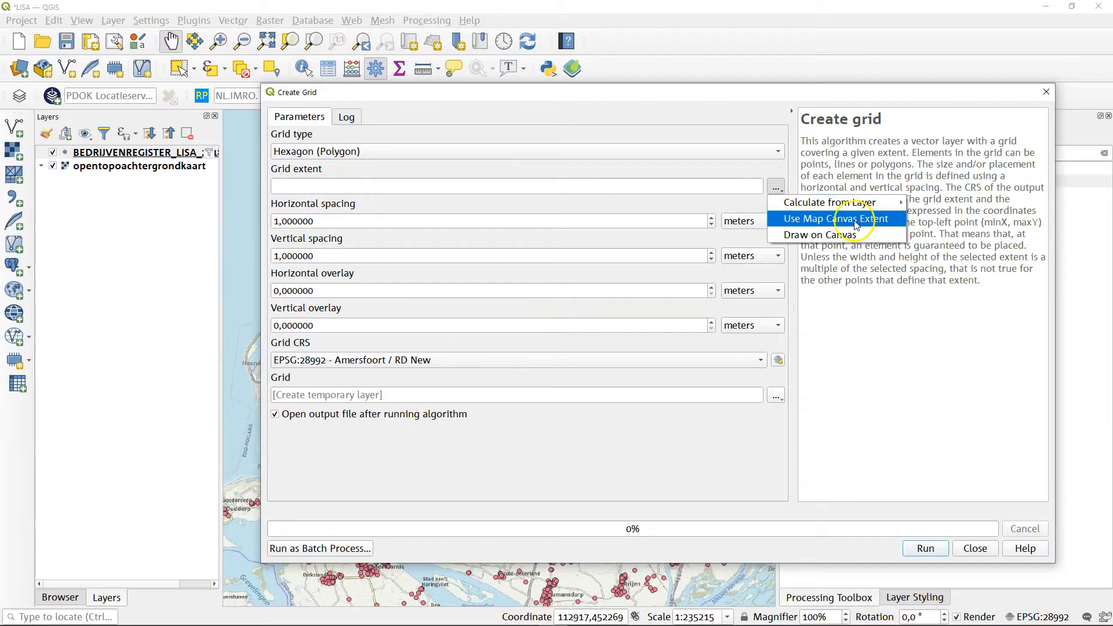
click(837, 218)
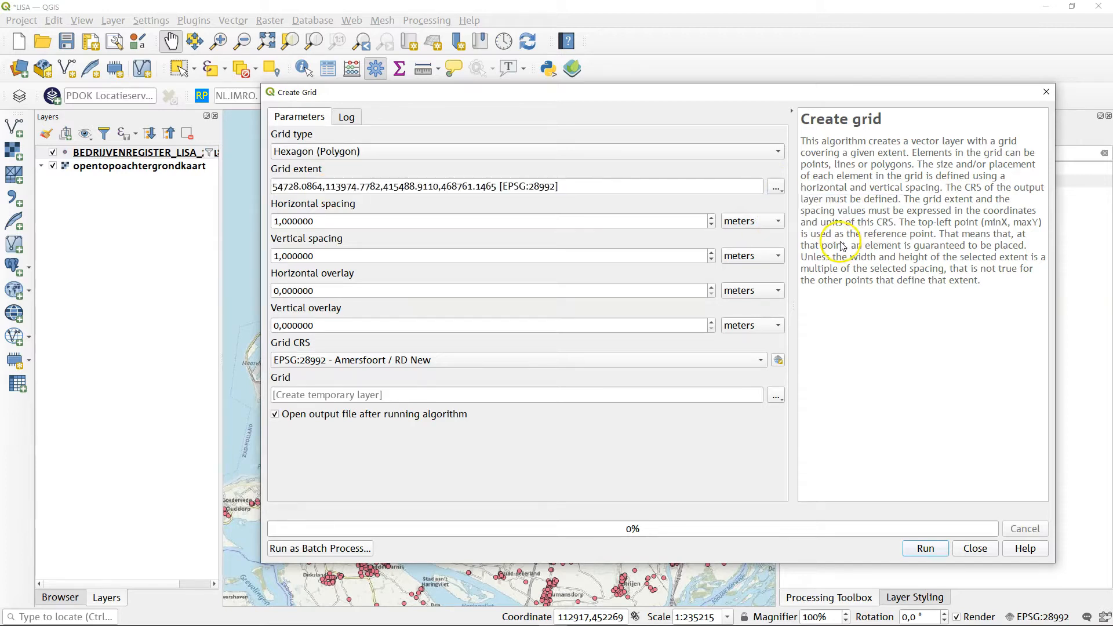
mouse_move(843, 246)
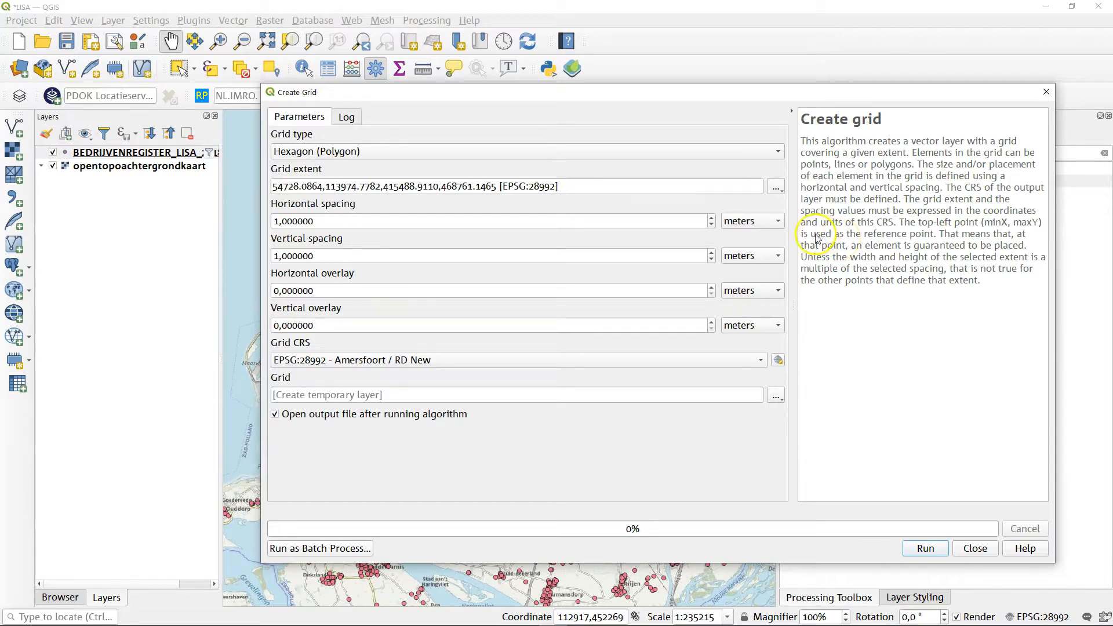
mouse_move(480, 219)
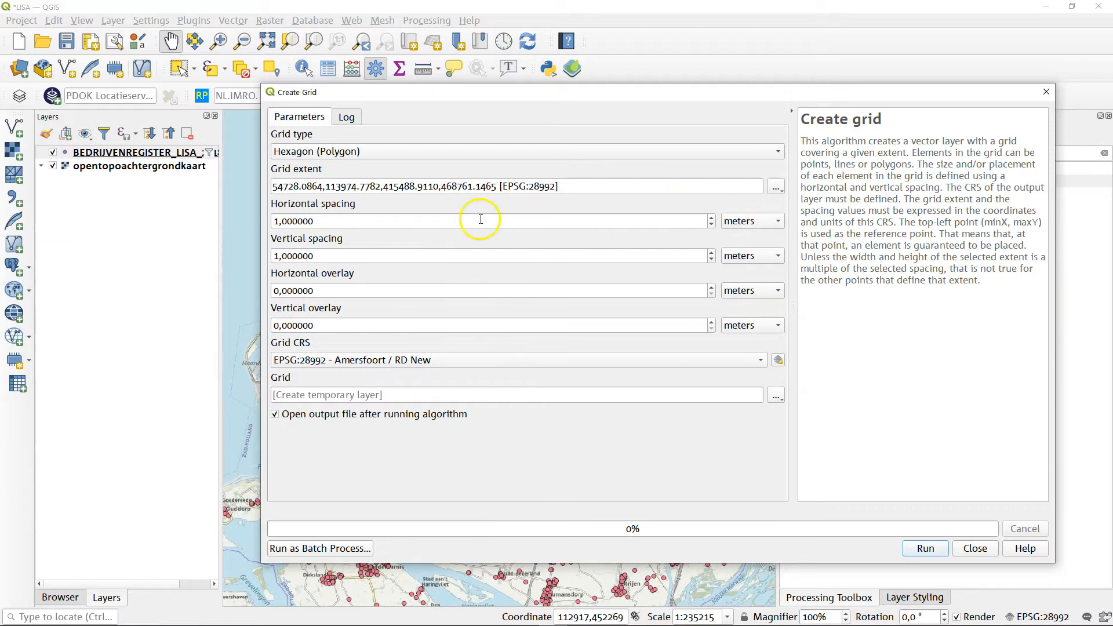
text(500)
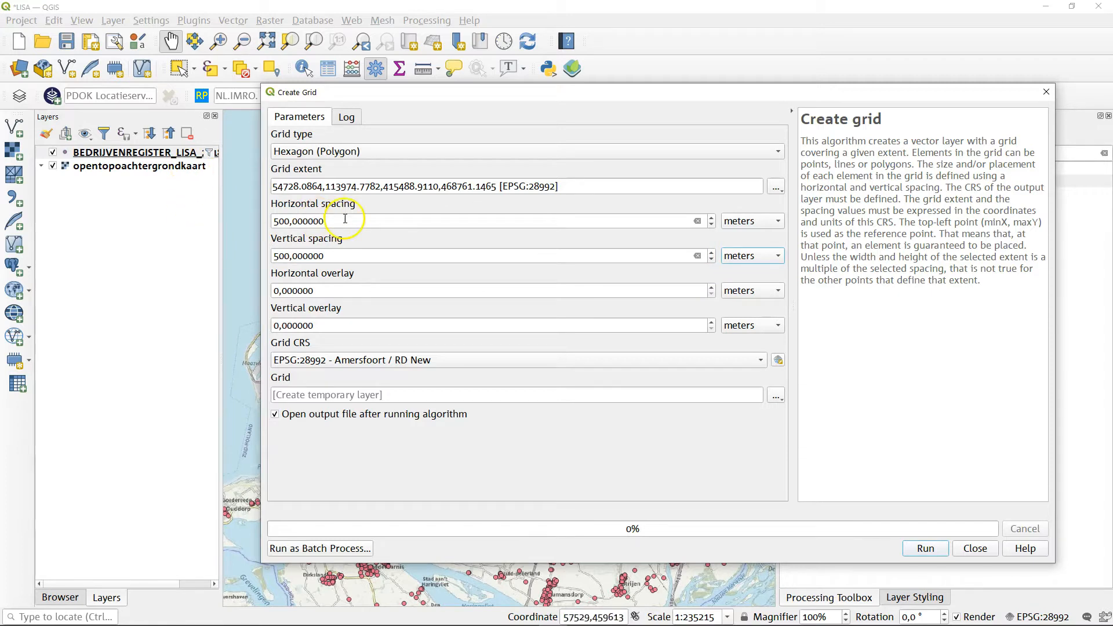
mouse_move(349, 267)
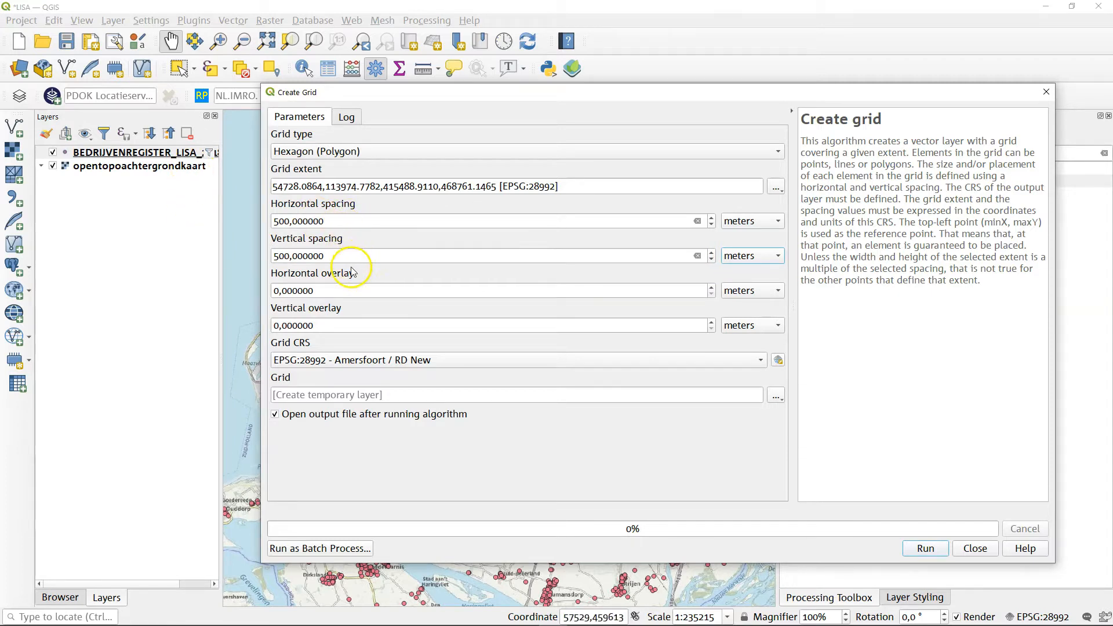
mouse_move(1064, 588)
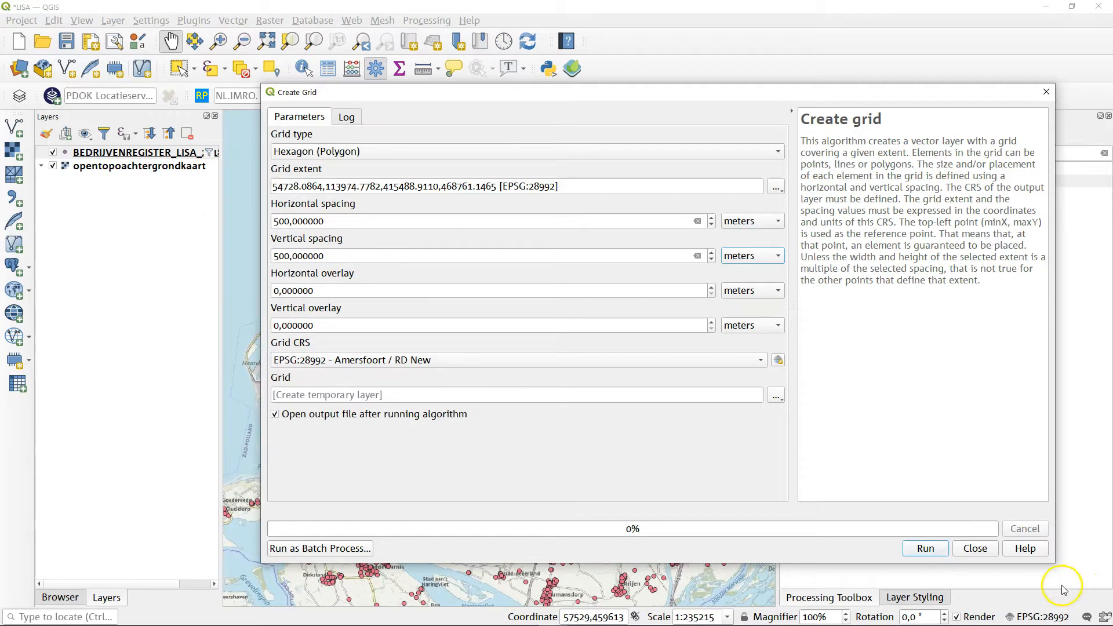
click(926, 548)
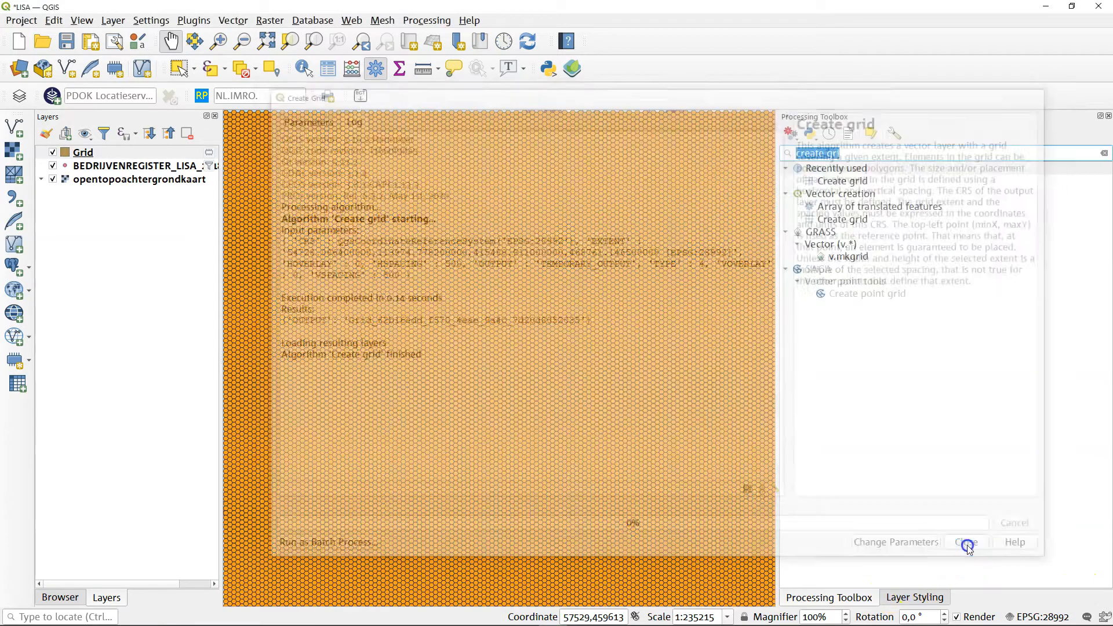
Close the Create Grid tool and clear the Processing Toolbox search
click(968, 547)
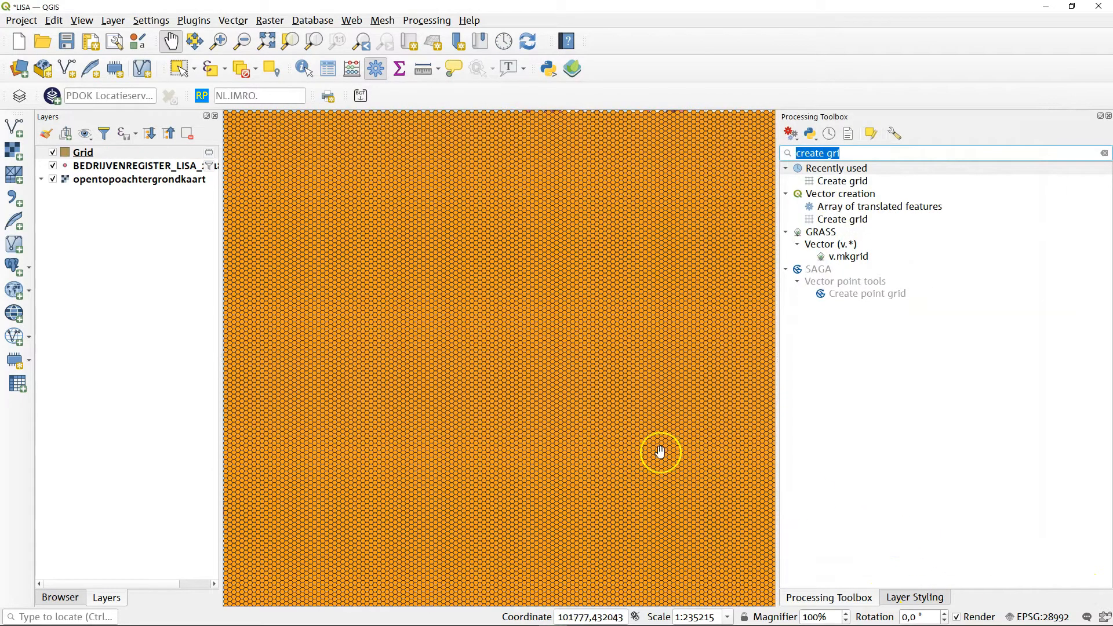
mouse_move(462, 365)
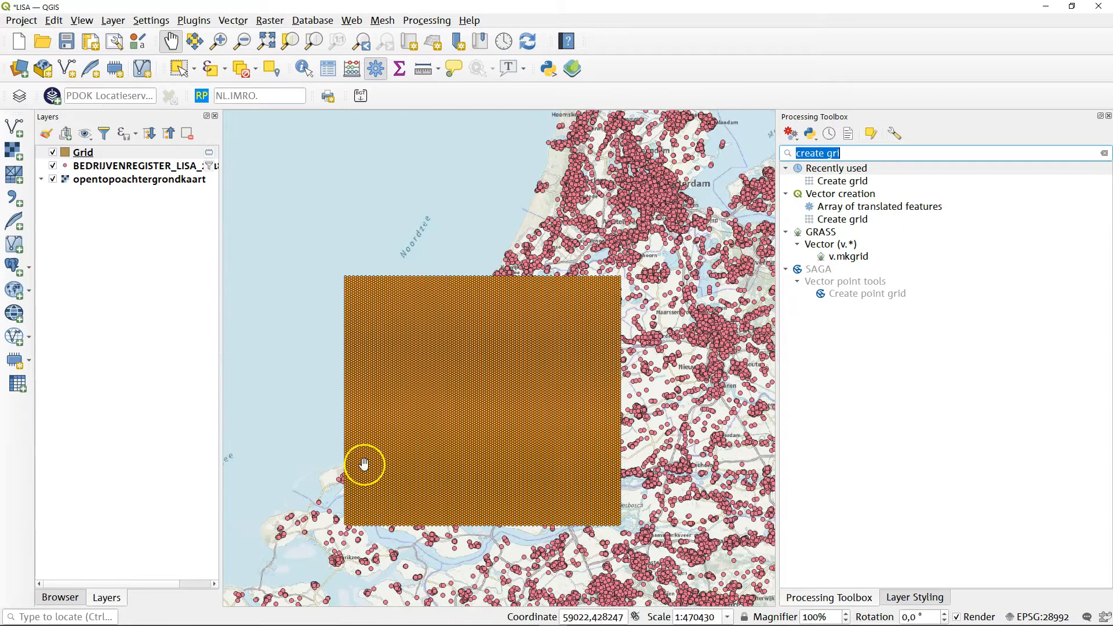
mouse_move(443, 460)
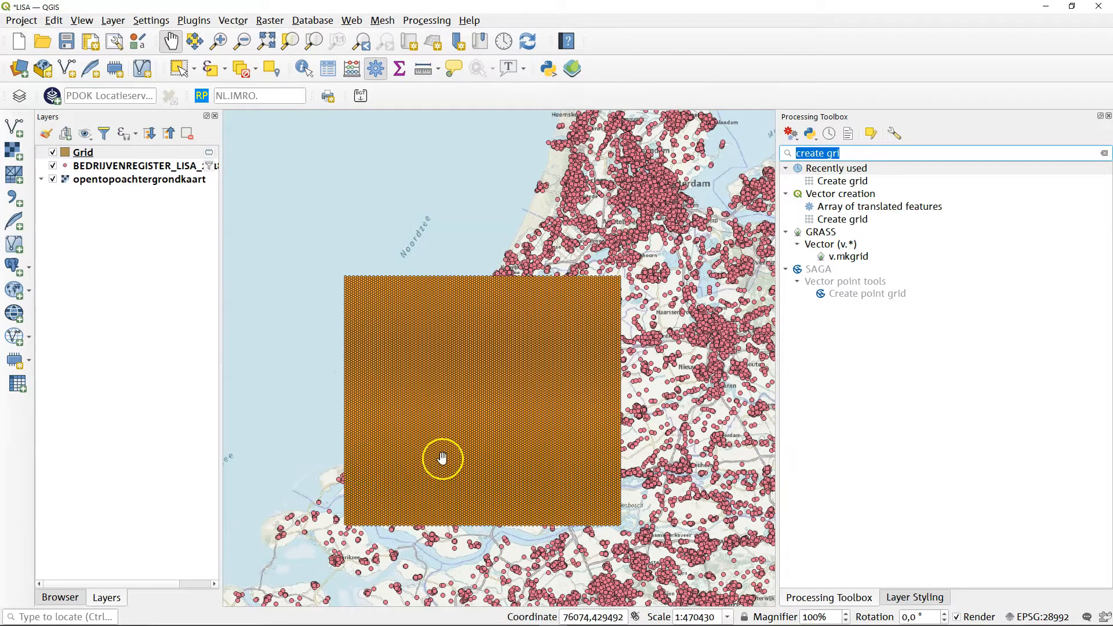
mouse_move(444, 443)
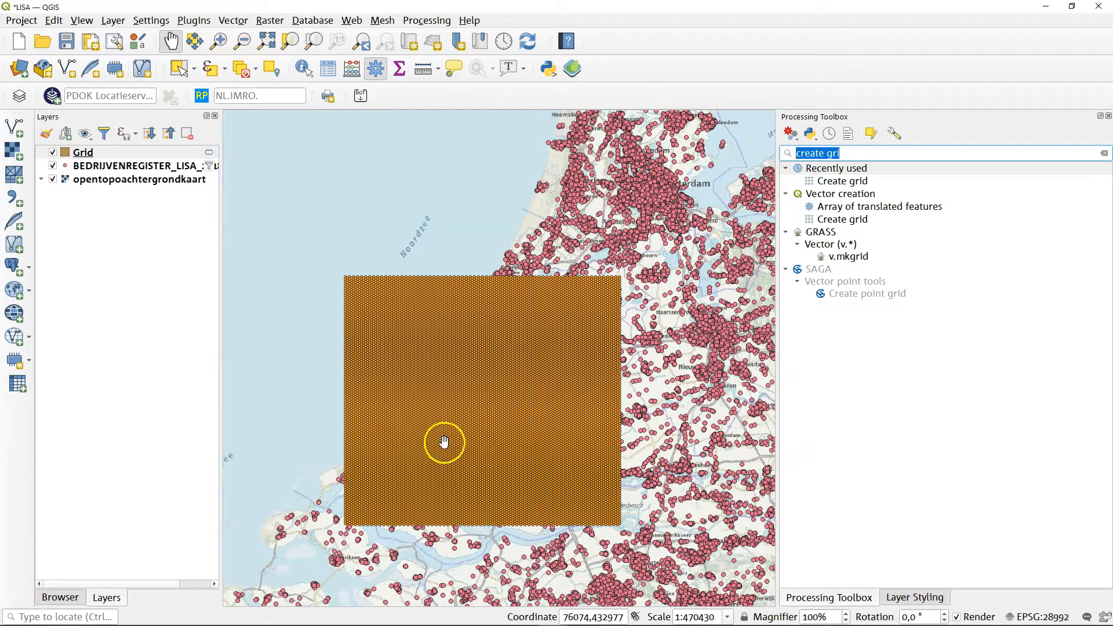
mouse_move(446, 422)
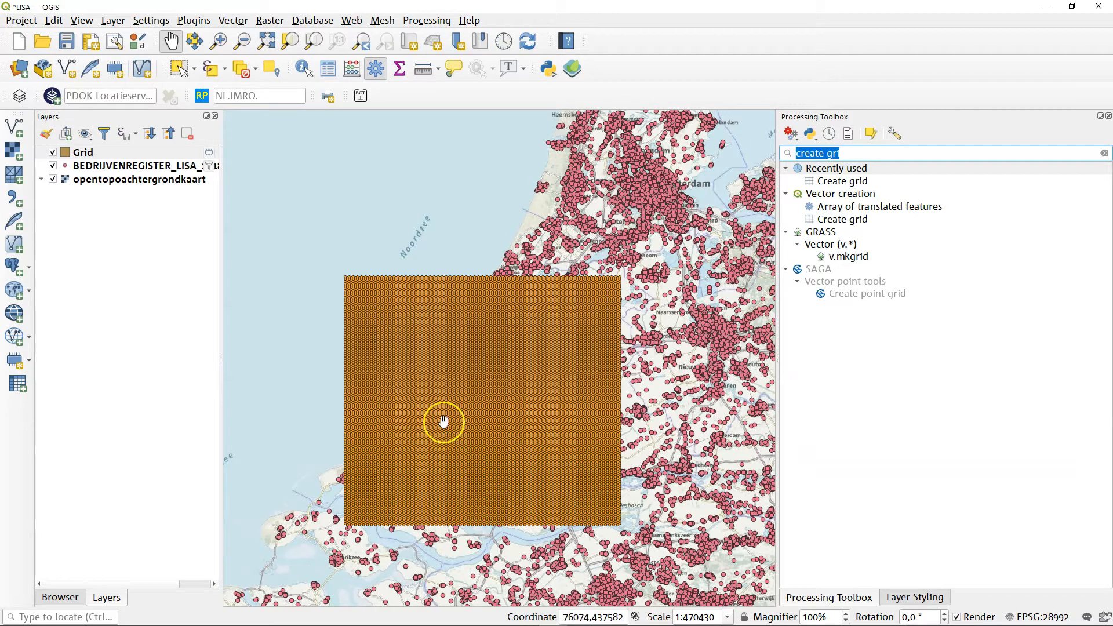
mouse_move(447, 408)
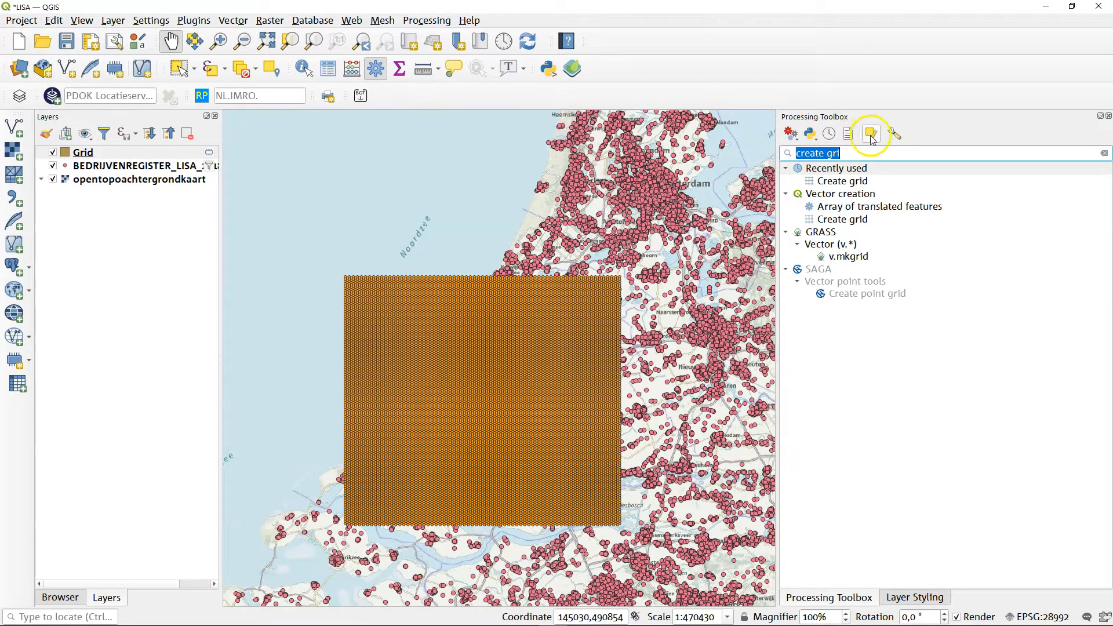
mouse_move(868, 155)
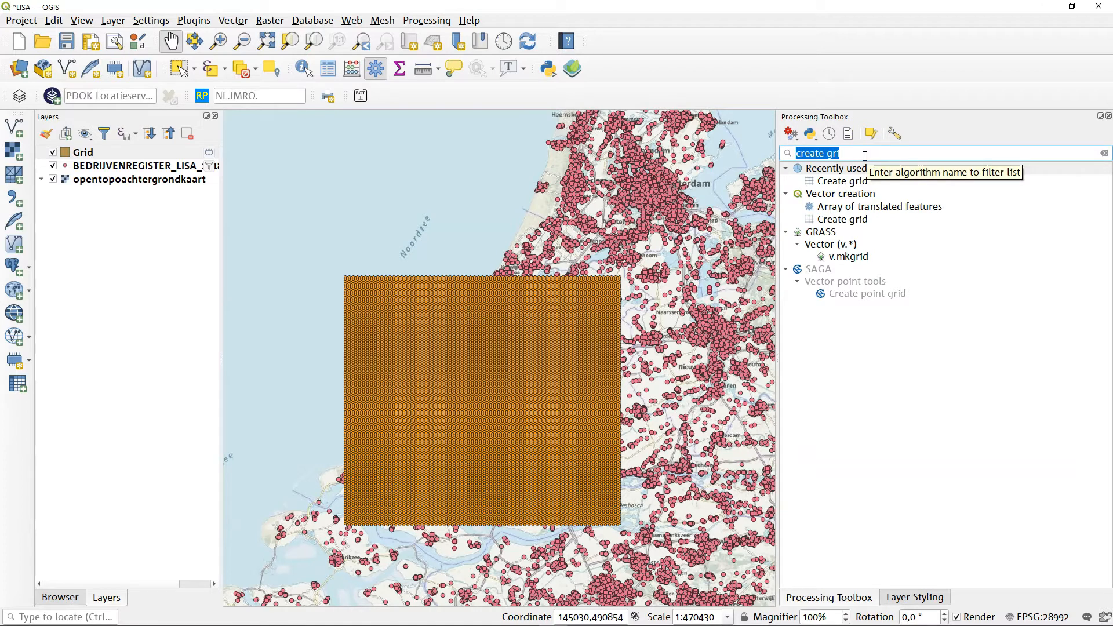
click(1104, 153)
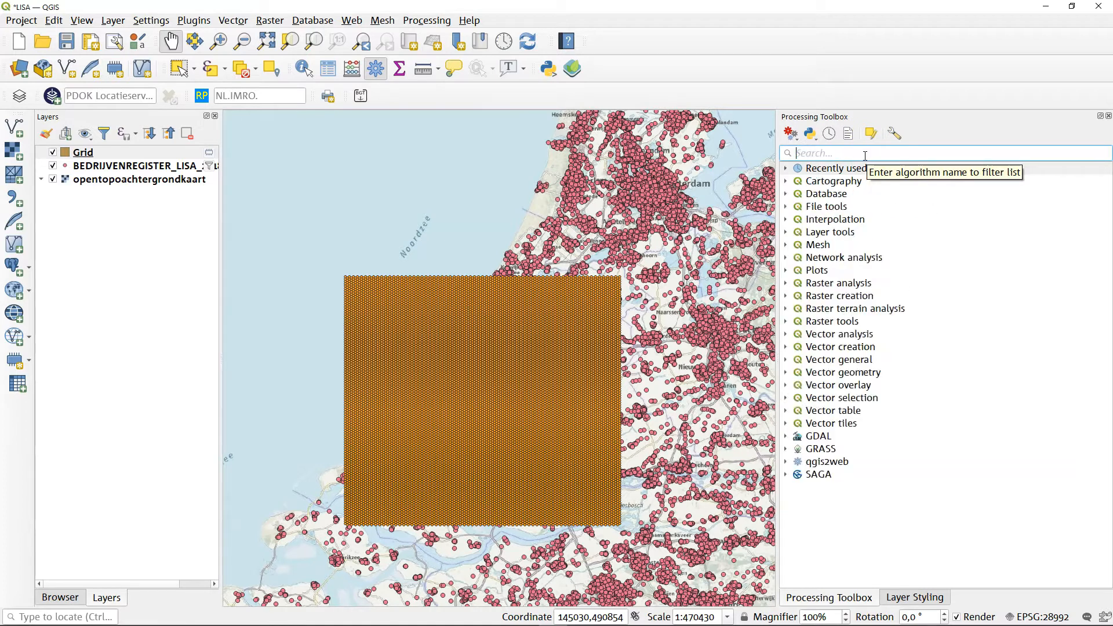
Run Count Points in Polygon weighted by WPFT, naming the count field 'employees'
text(p)
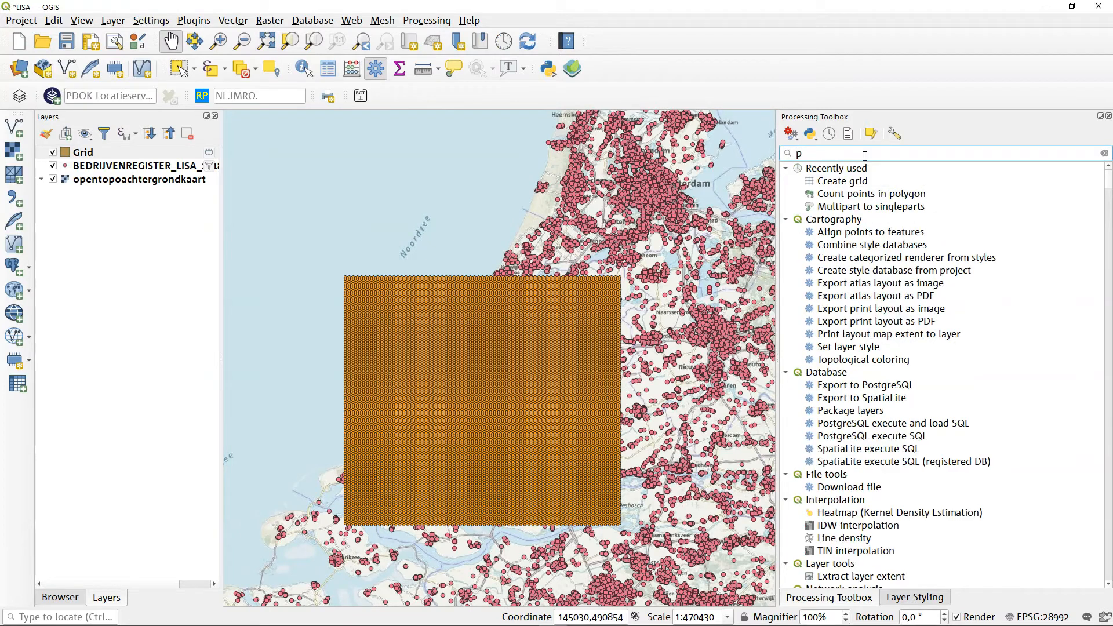
text(count)
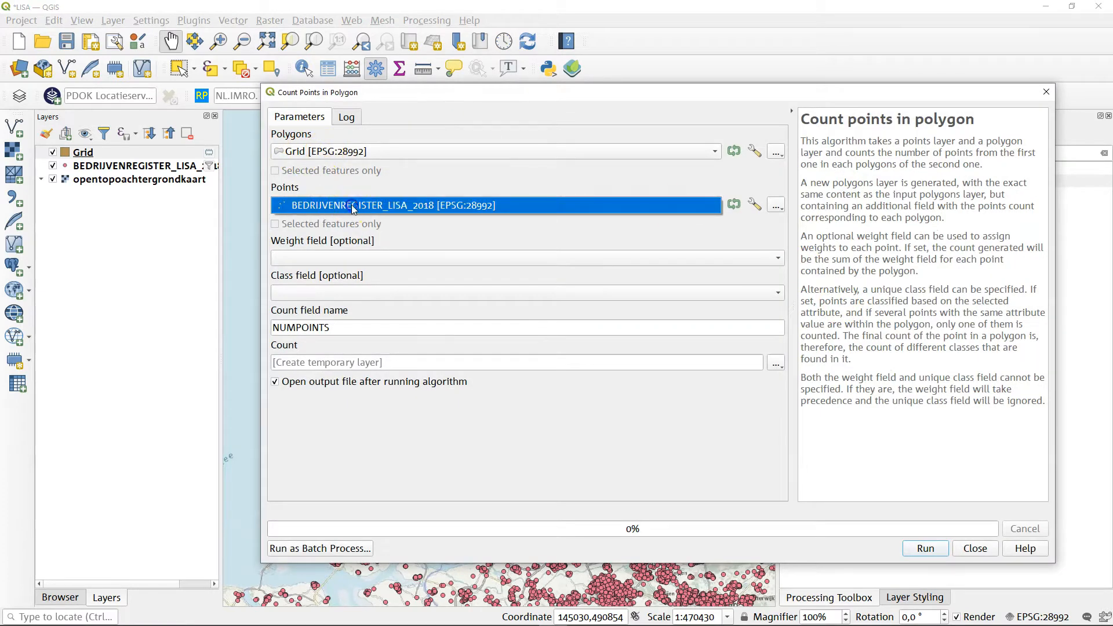
mouse_move(310, 250)
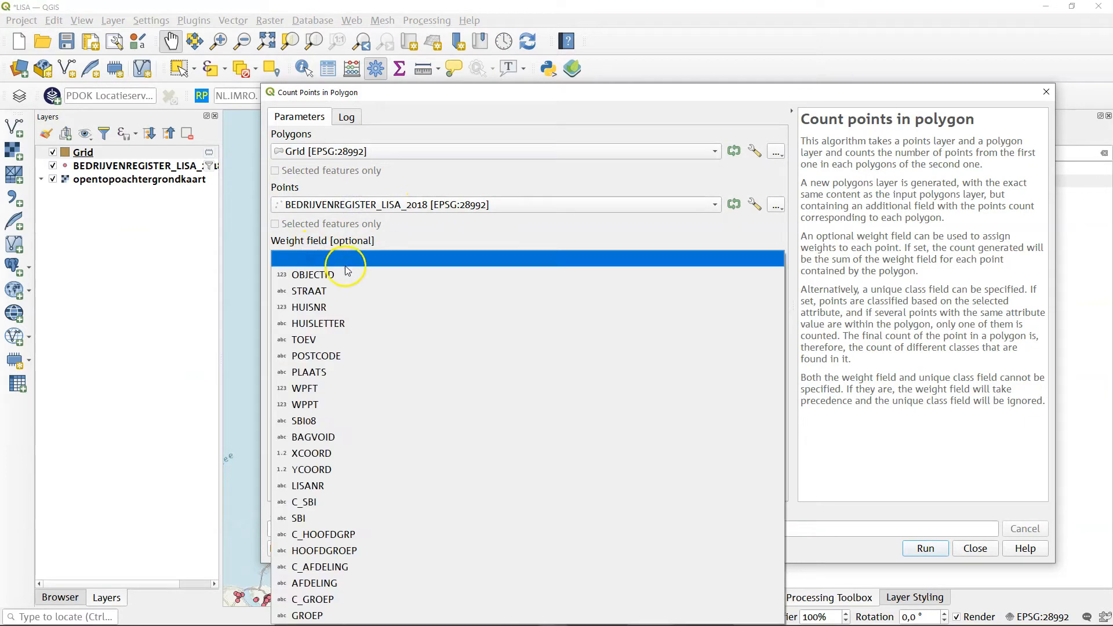
click(304, 389)
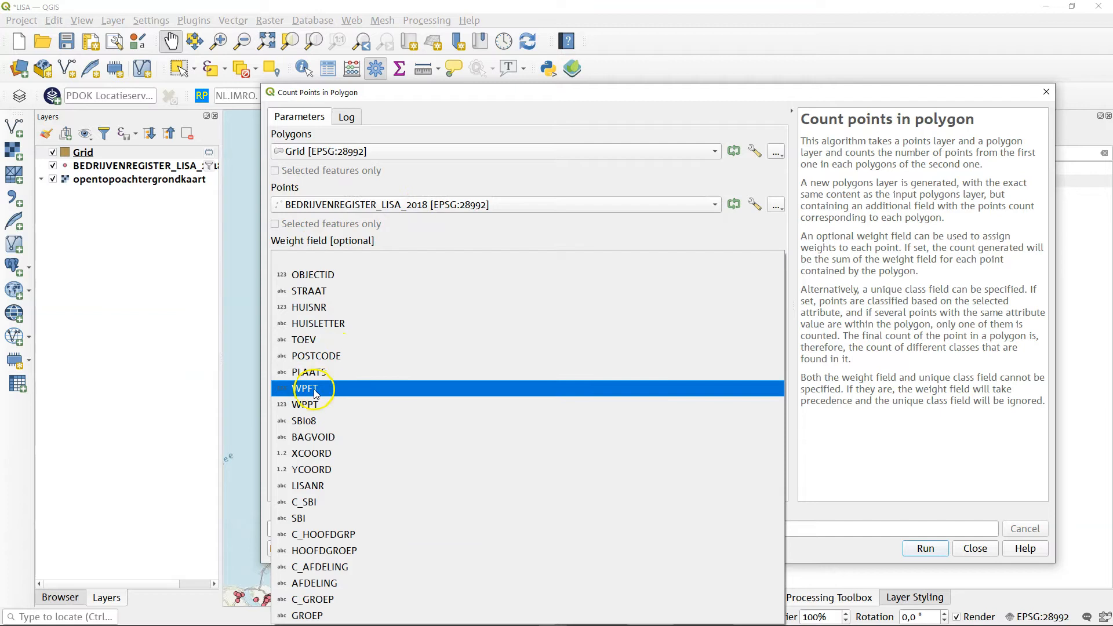
click(305, 389)
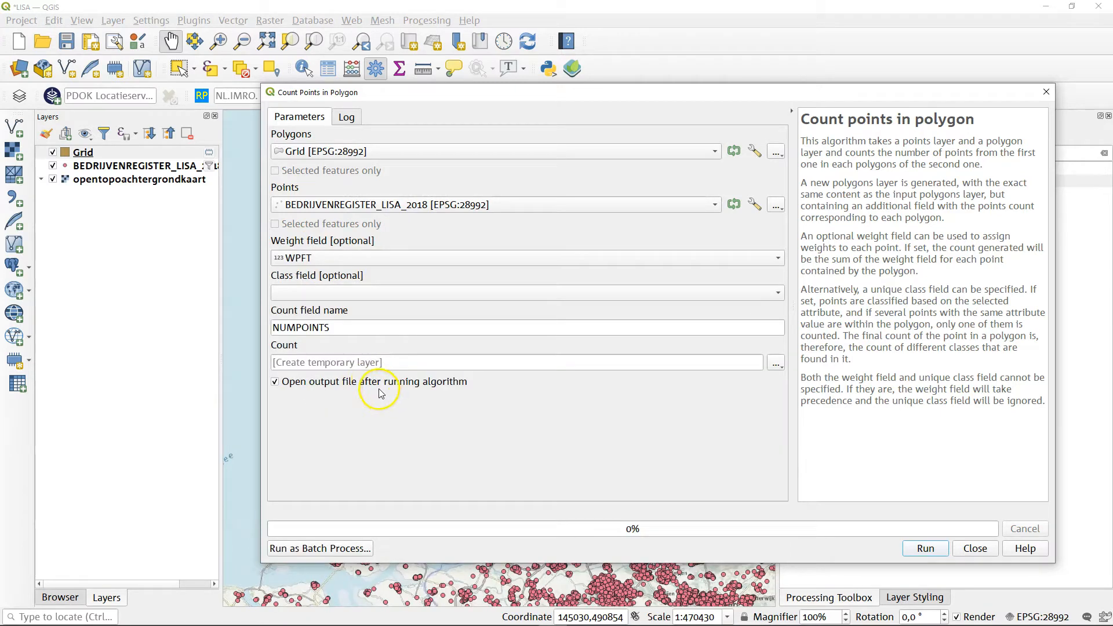
mouse_move(912, 204)
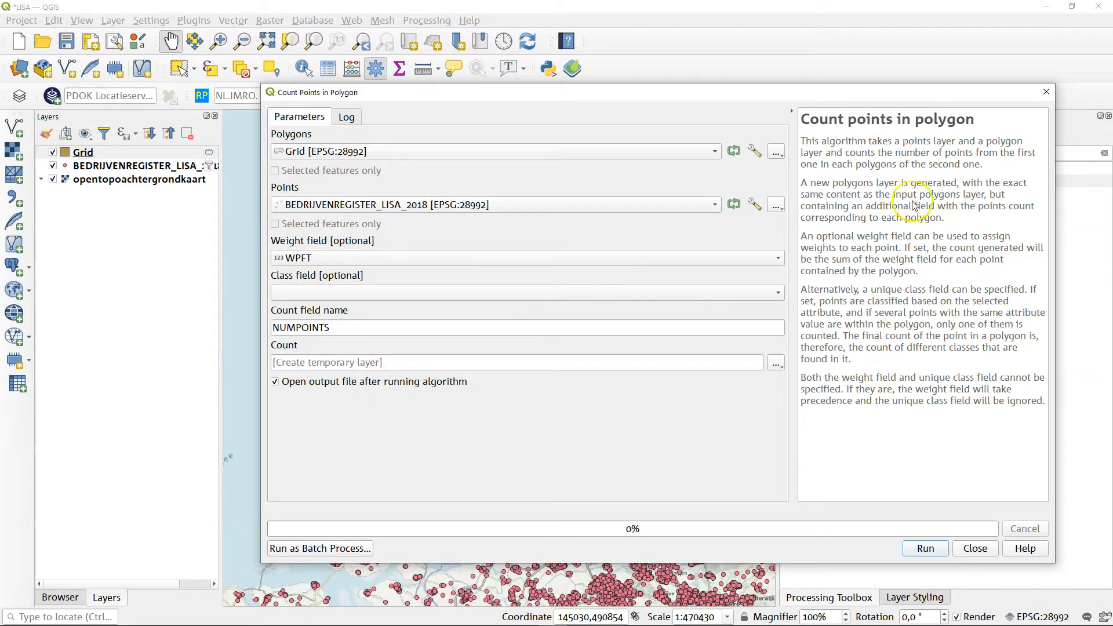
mouse_move(859, 424)
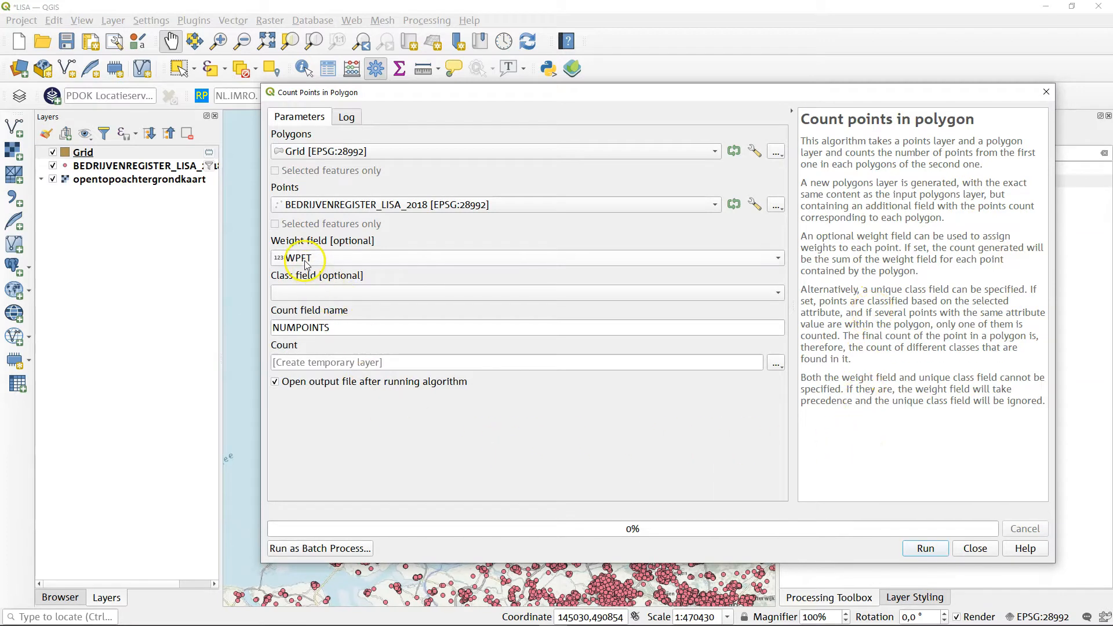
mouse_move(338, 346)
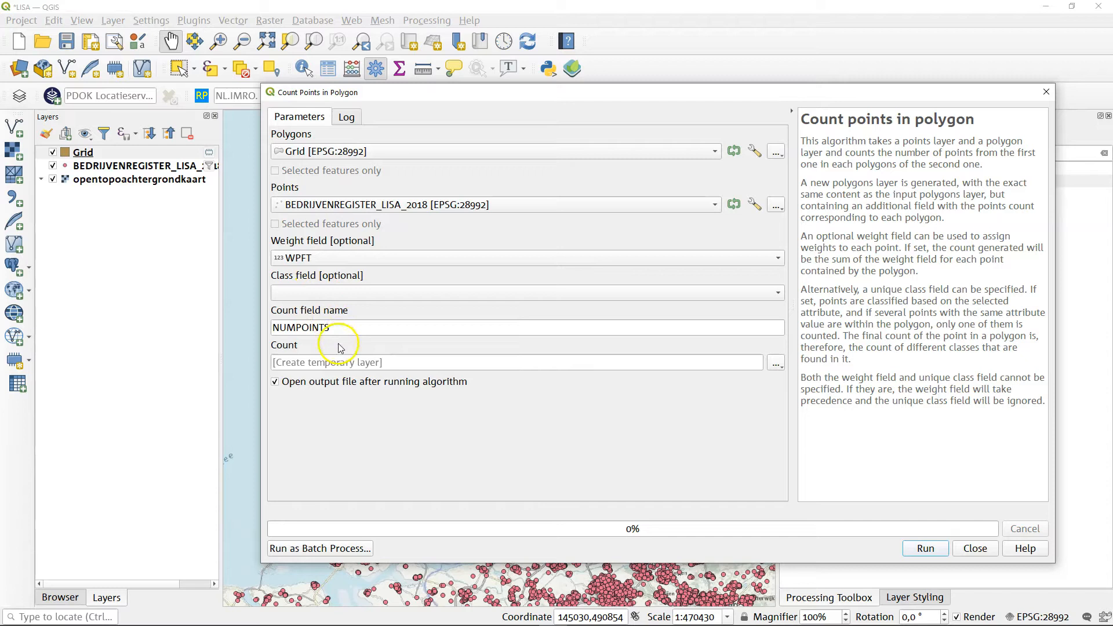
triple_click(301, 327)
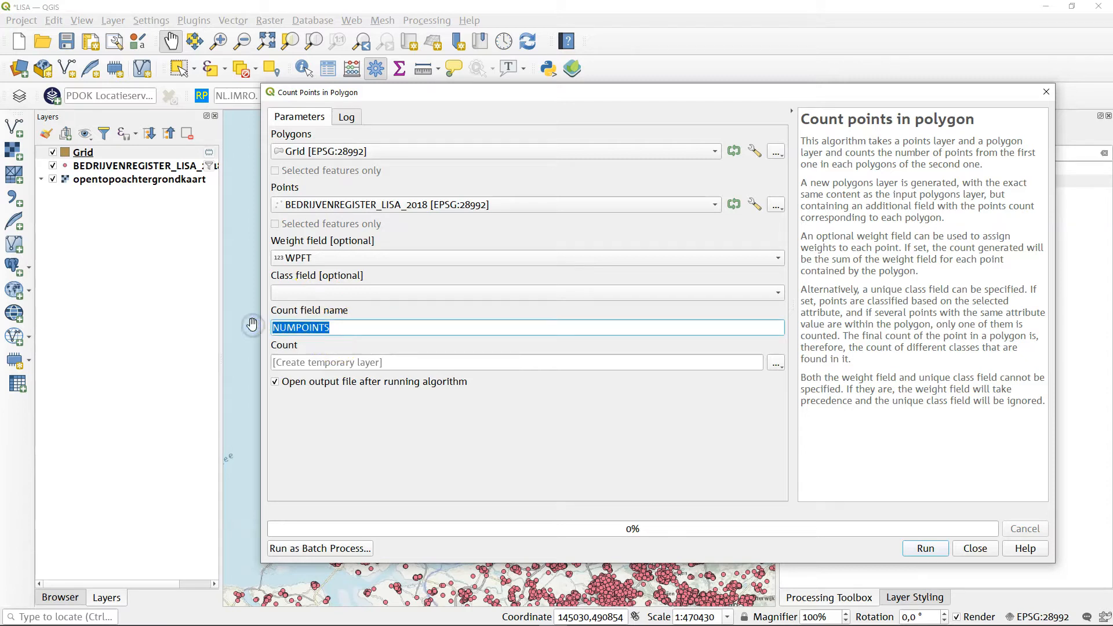
key(Delete)
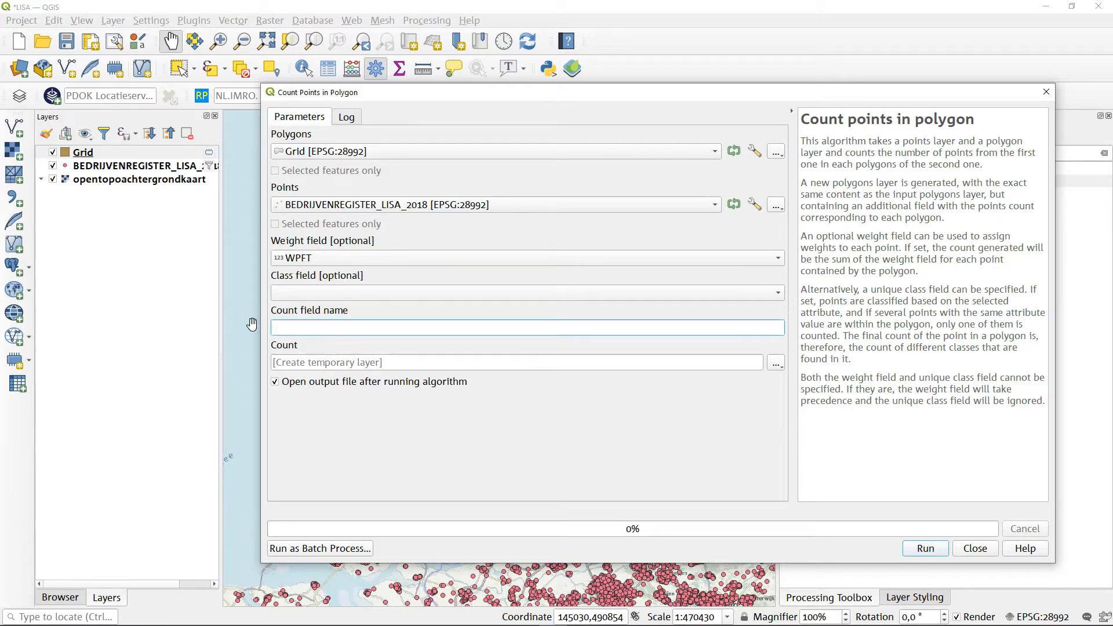
text(employees)
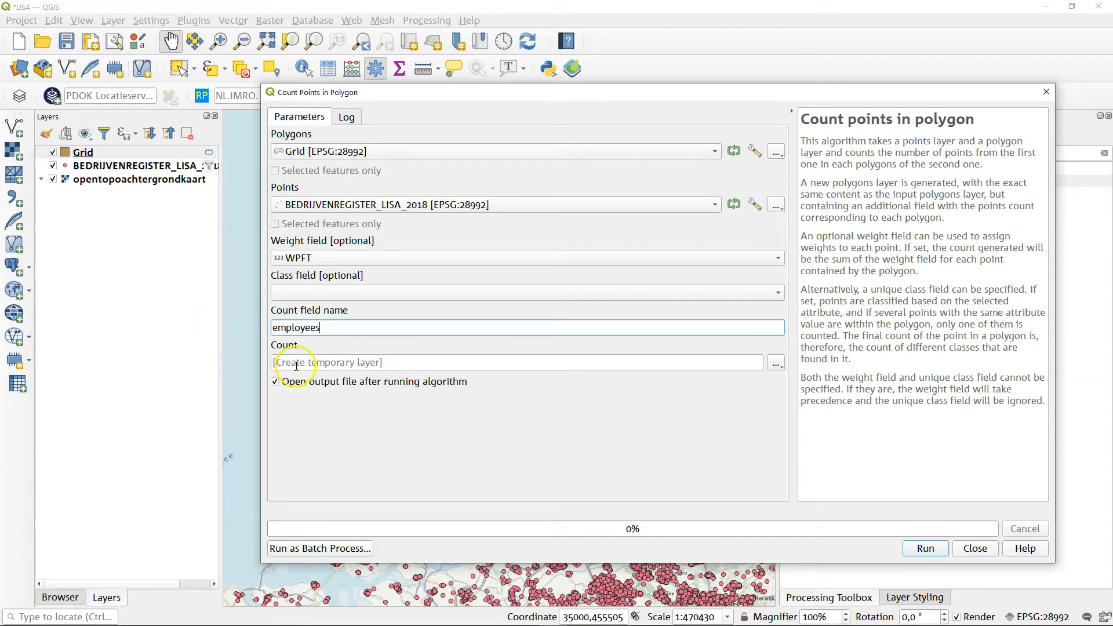
mouse_move(793, 528)
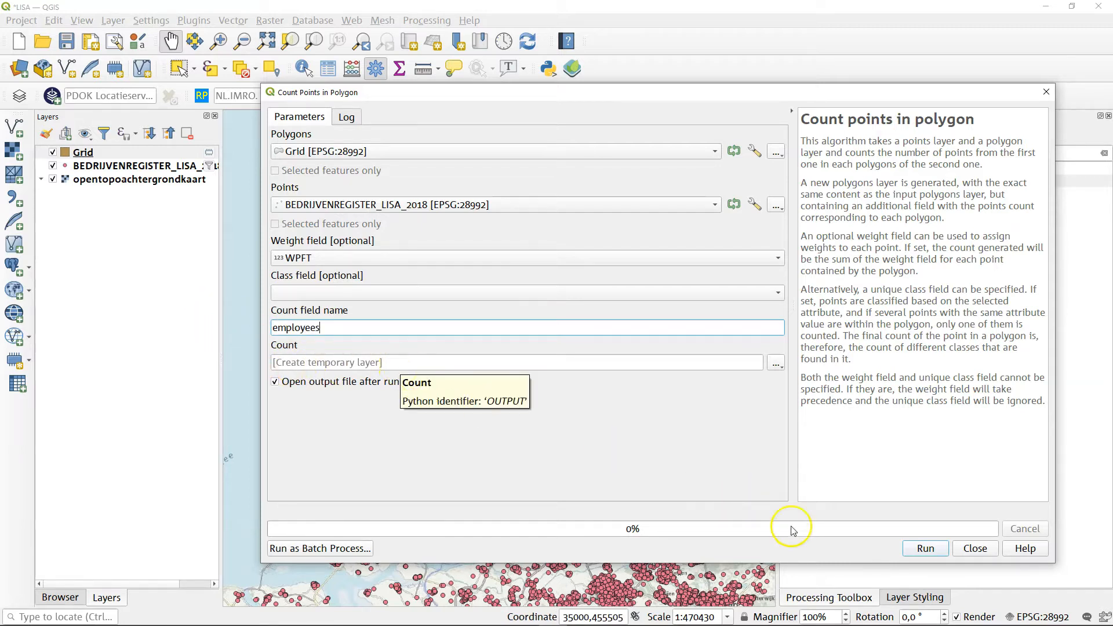
click(926, 549)
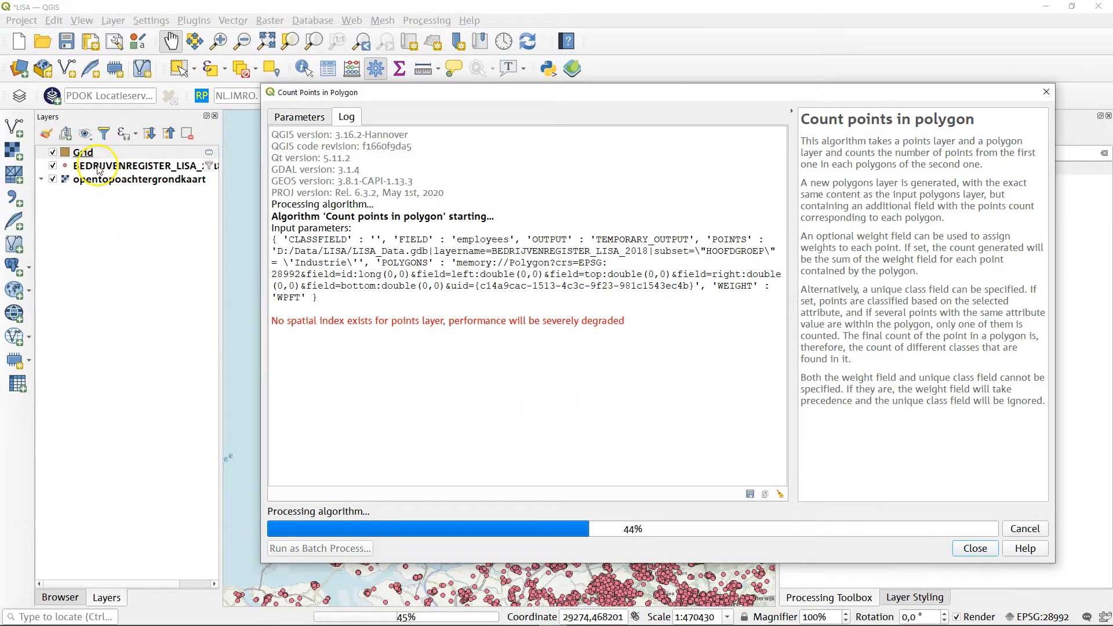
mouse_move(438, 362)
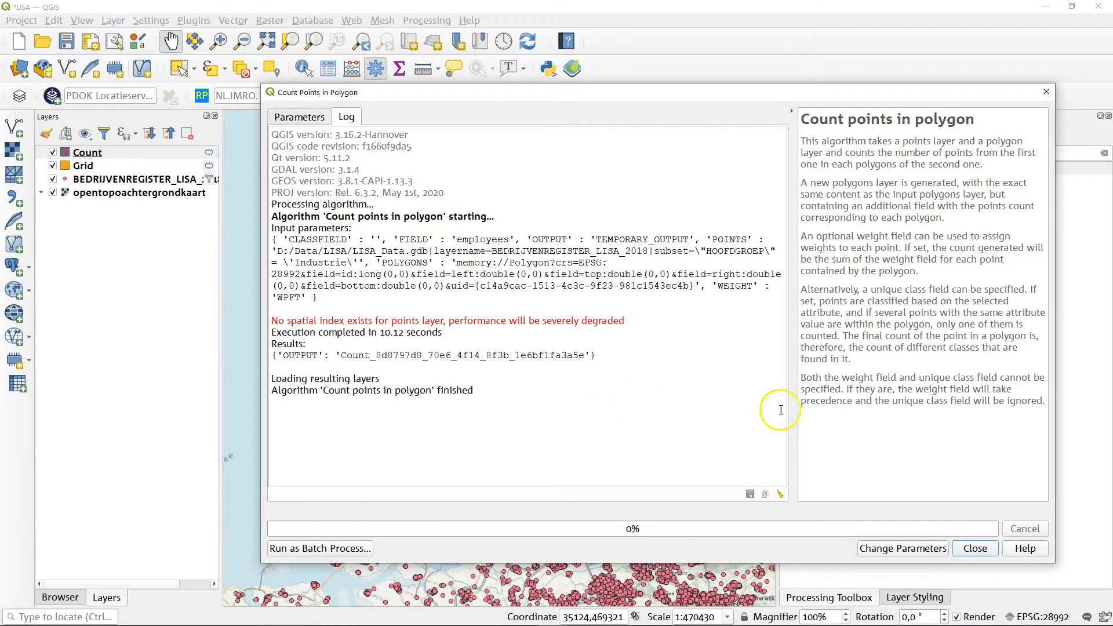
Close the count tool and show the new Count hexagon layer alone over the basemap
click(976, 548)
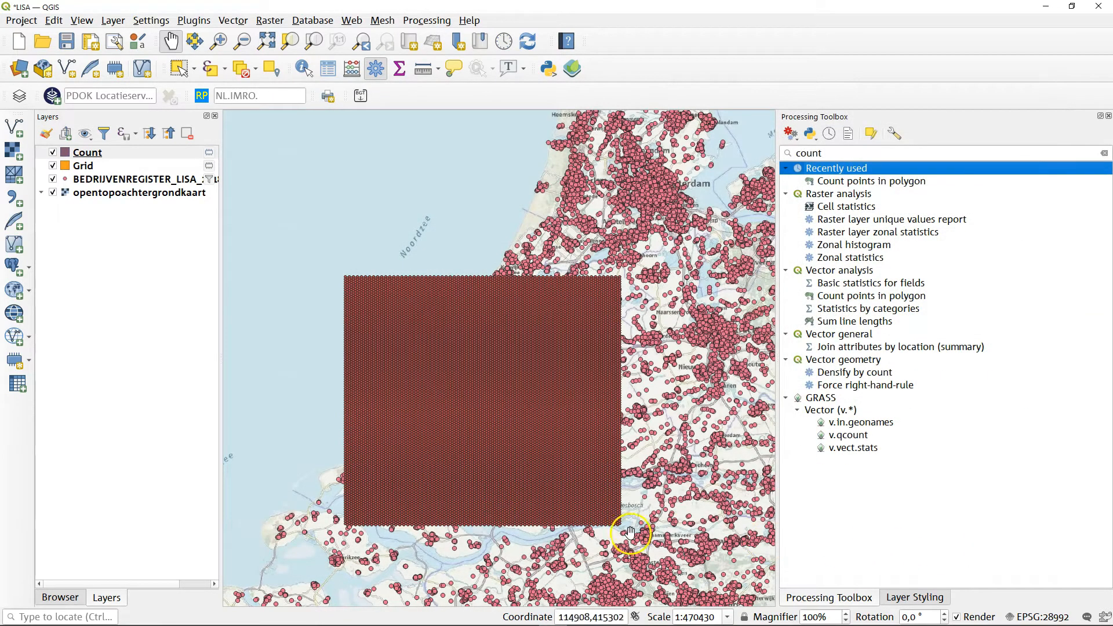
click(52, 178)
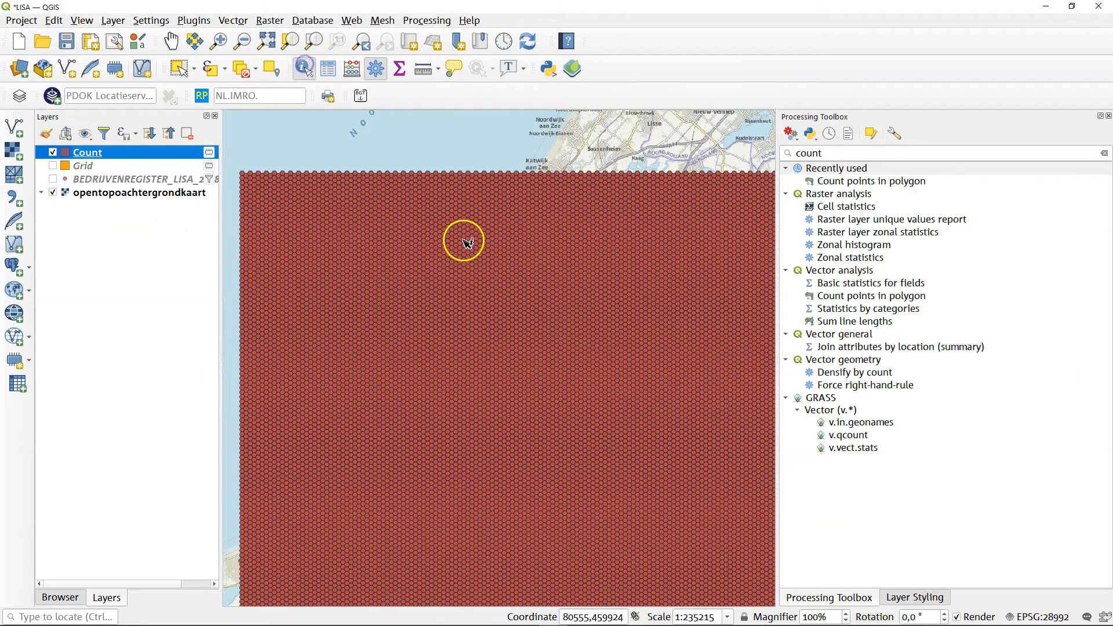
click(549, 412)
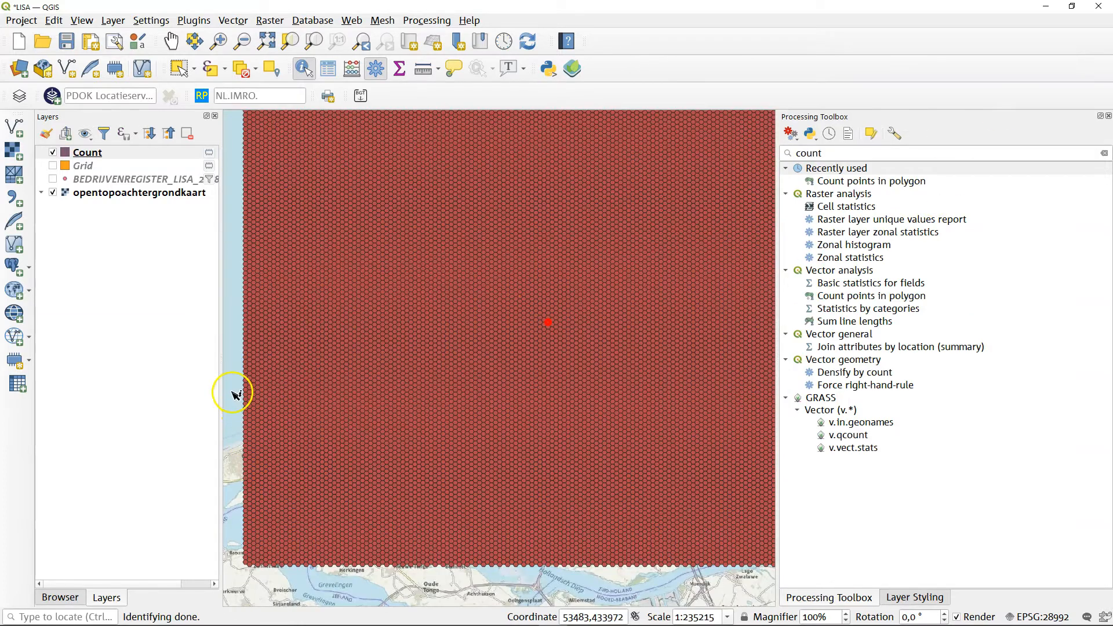
click(87, 154)
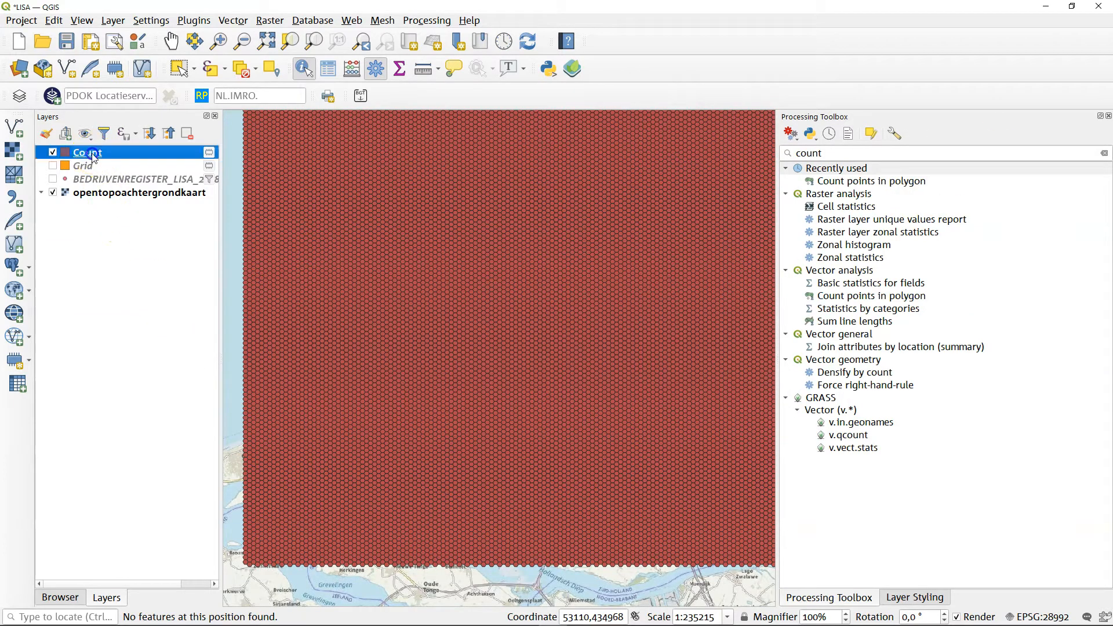
Style the Count layer as five graduated classes on the employees field
click(914, 597)
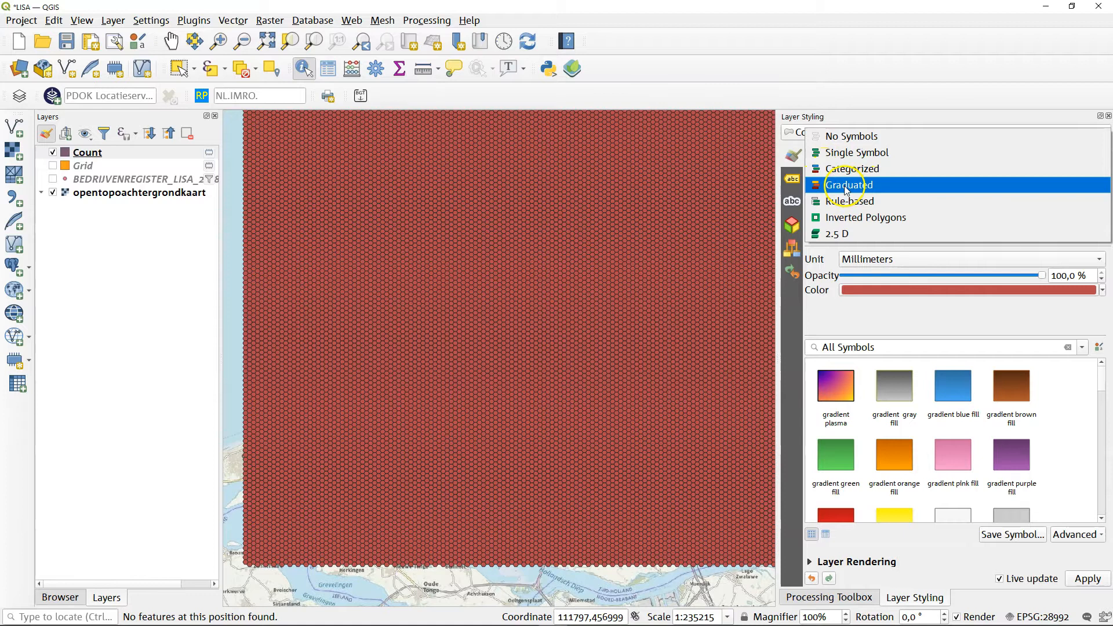
click(842, 184)
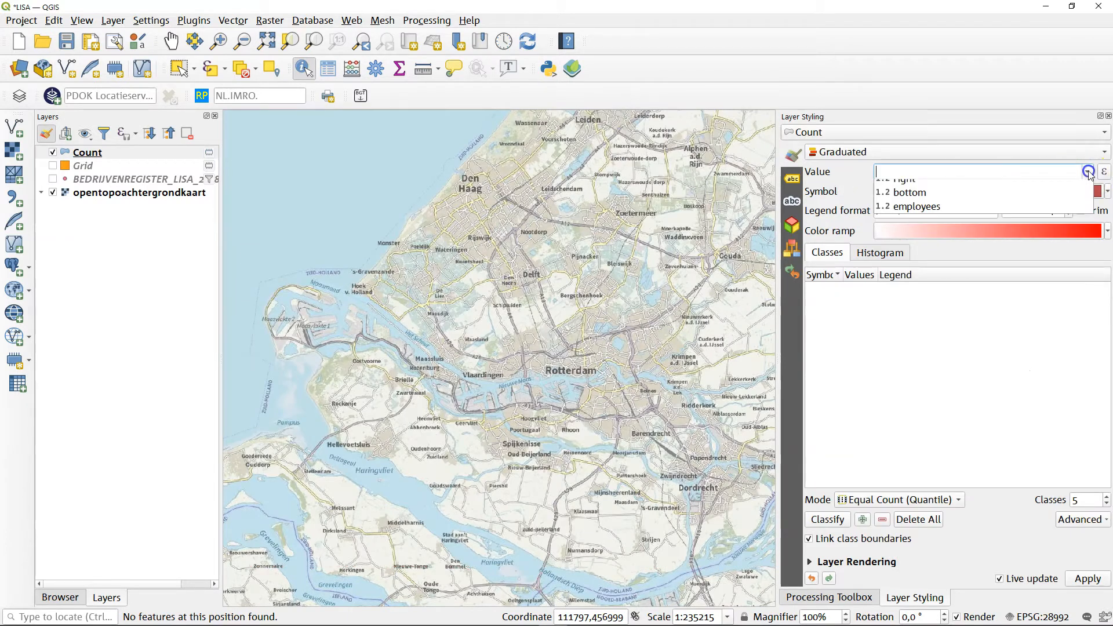
click(916, 207)
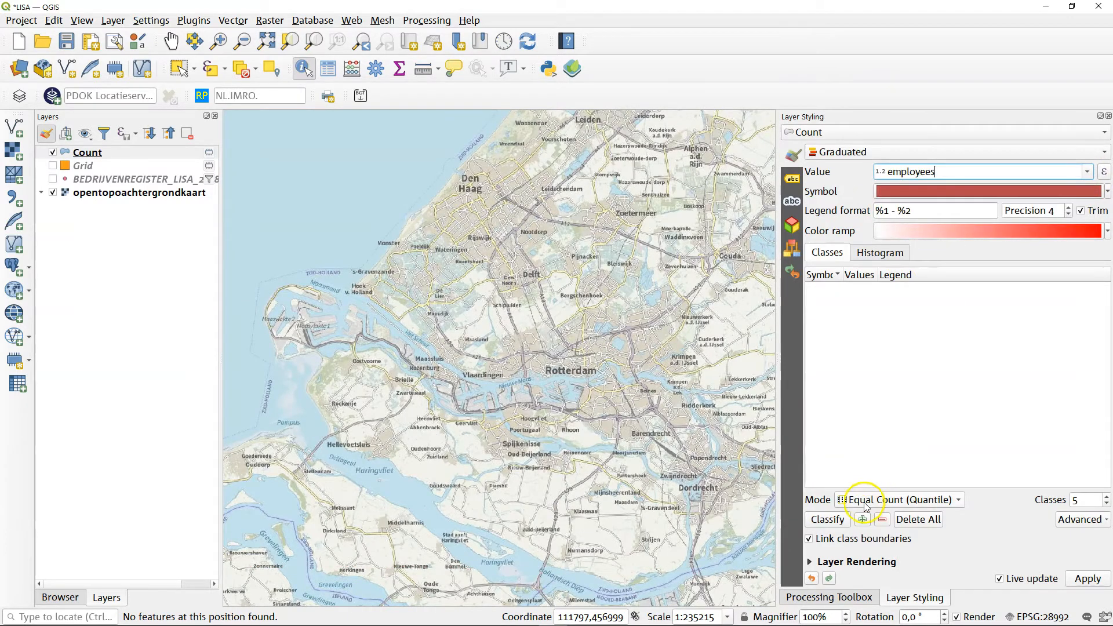
click(828, 520)
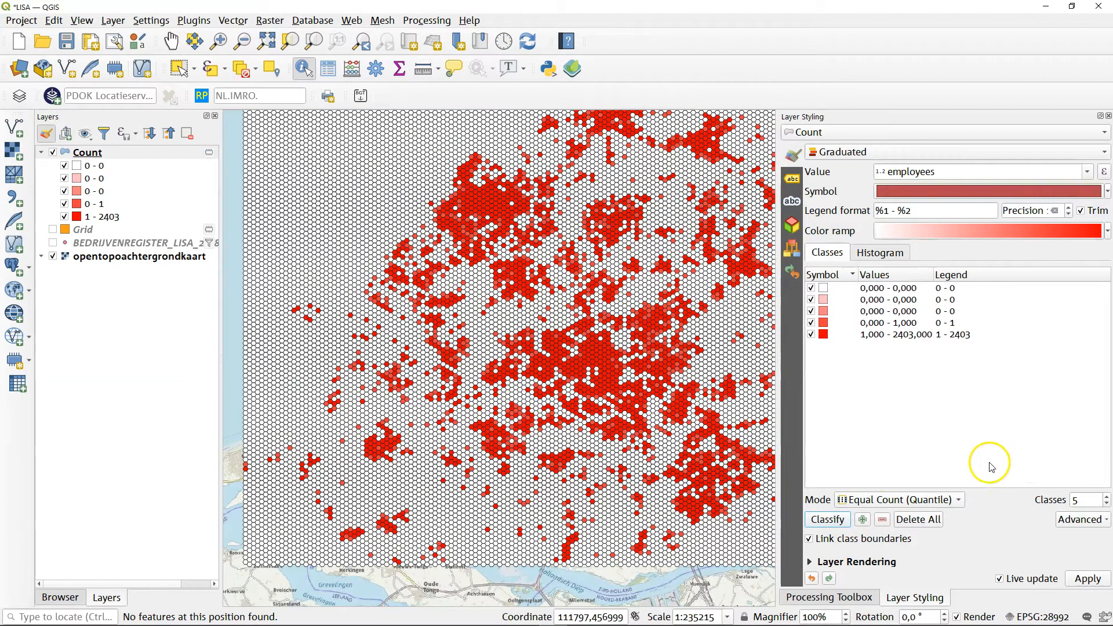
mouse_move(643, 456)
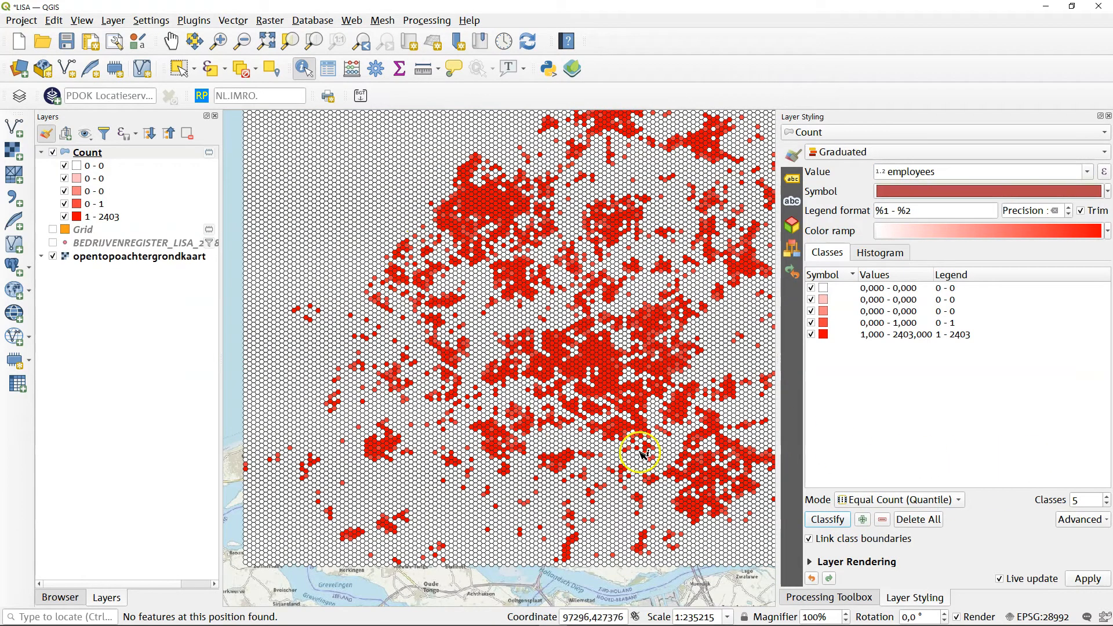
mouse_move(938, 290)
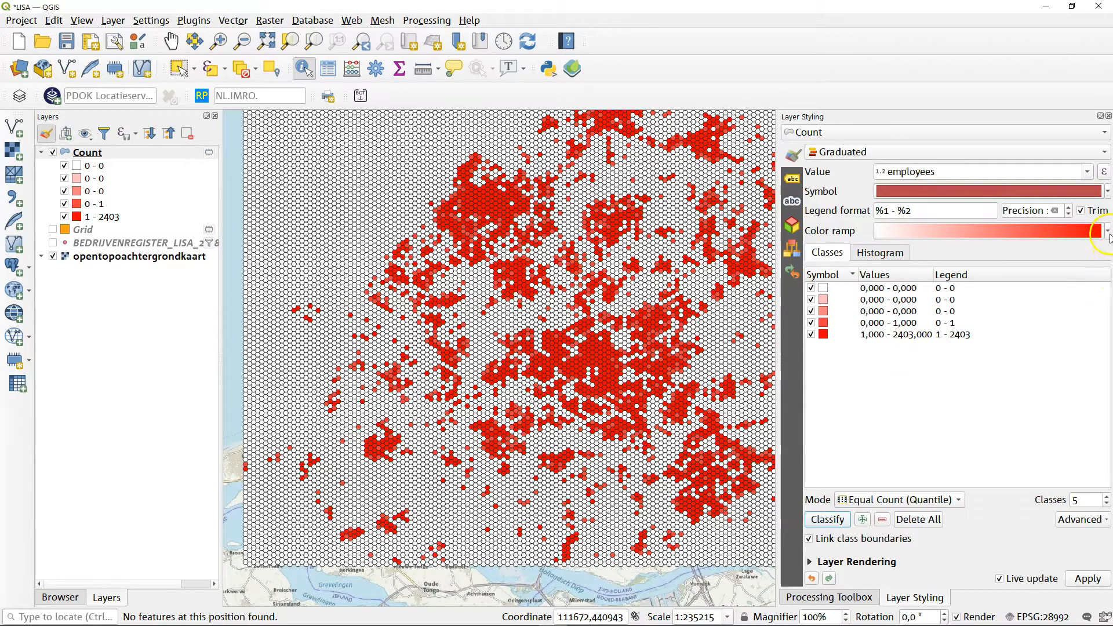
Switch the graduated classes to the Greens colour ramp
click(1108, 231)
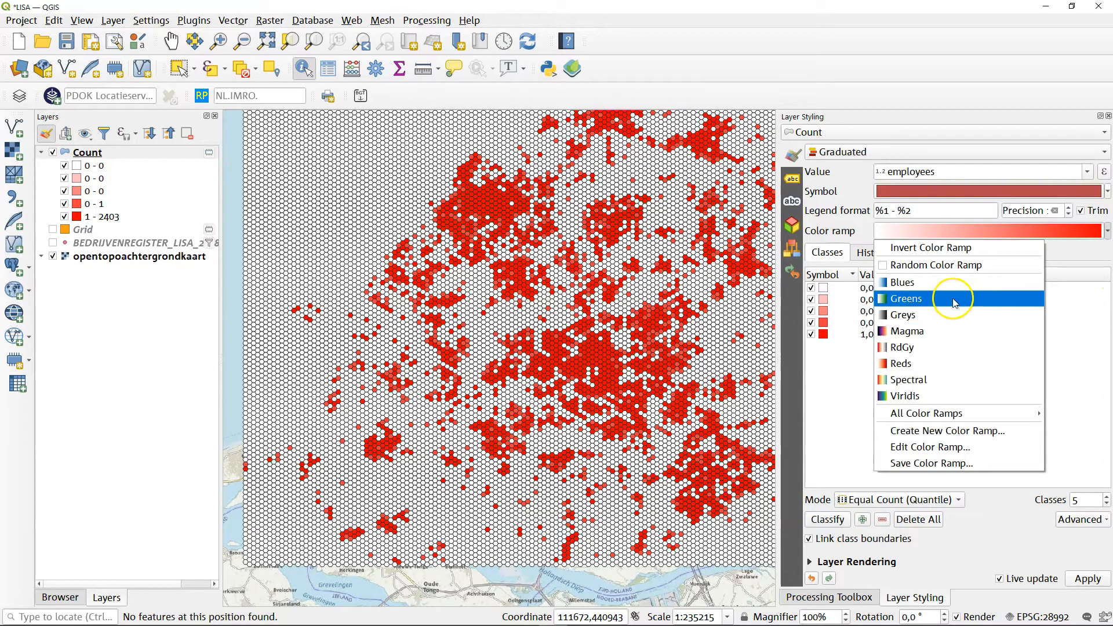
click(907, 299)
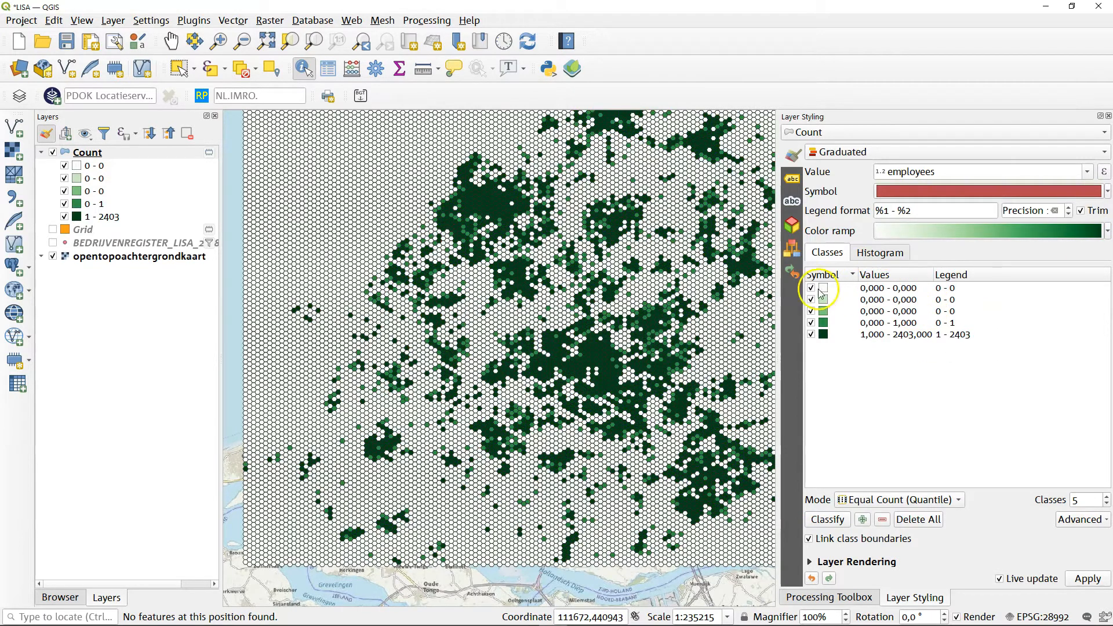
click(812, 287)
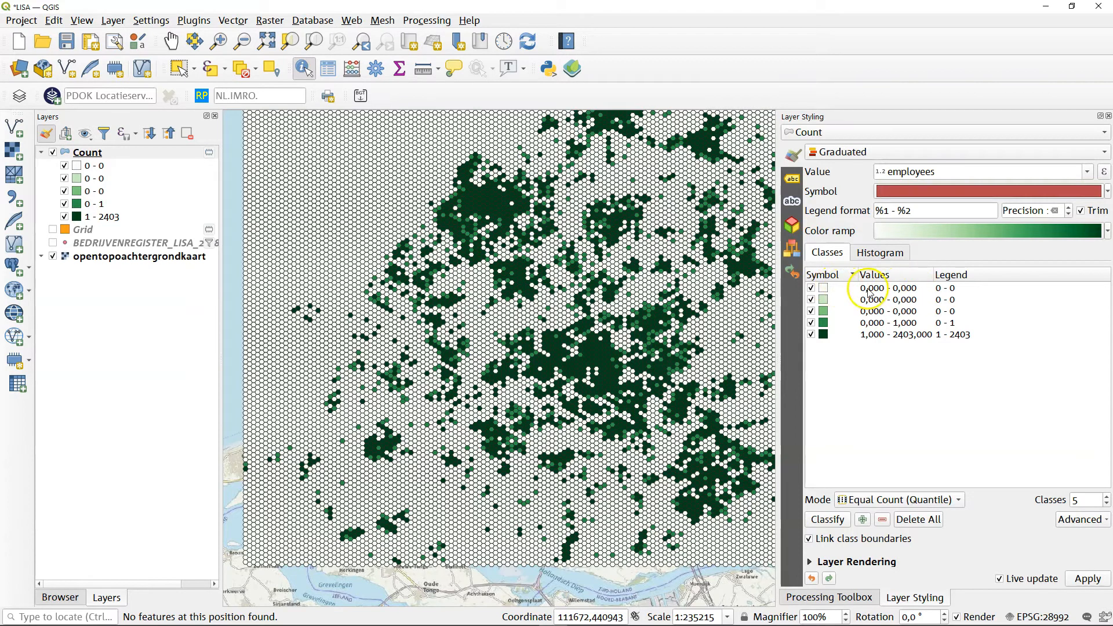
Set manual class bounds 0–1, 1–10, 10–100 and 100–2403 employees
double_click(871, 287)
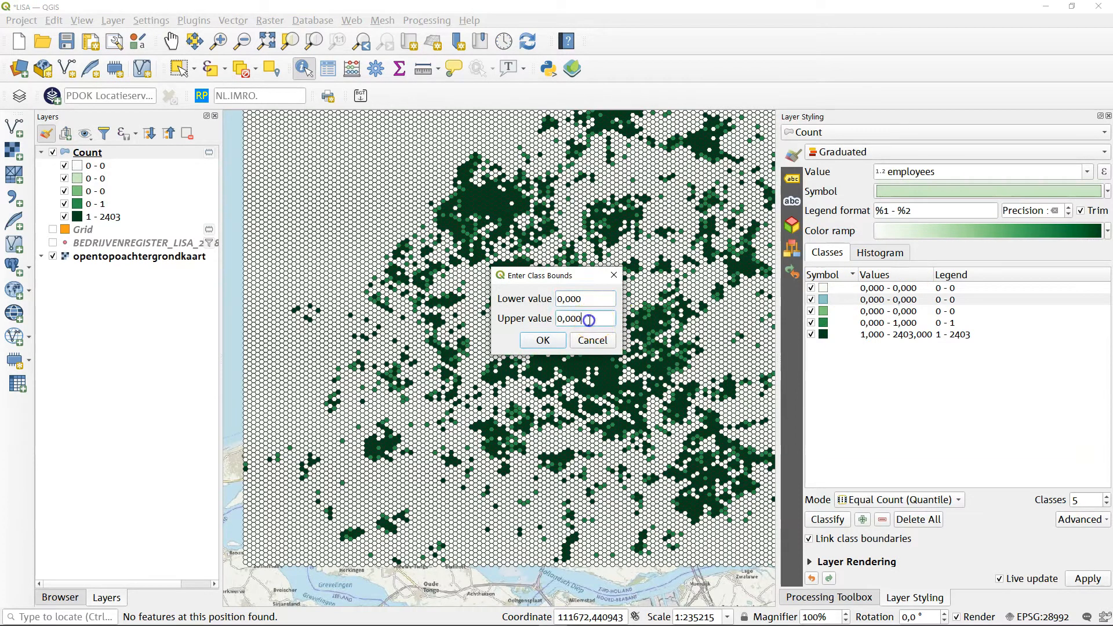
text(1)
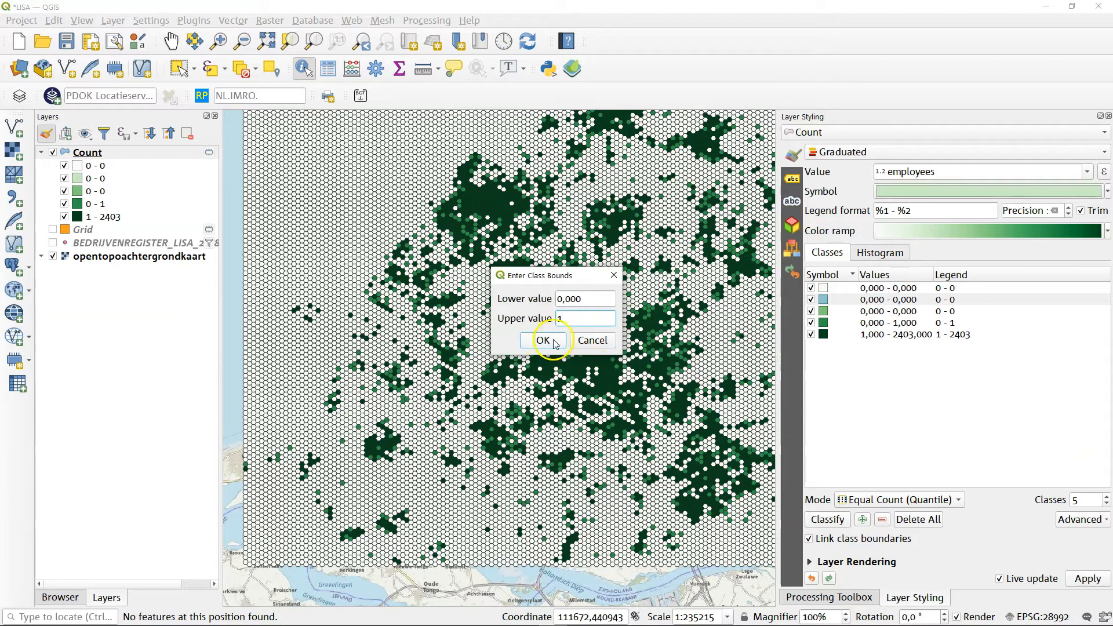
click(545, 340)
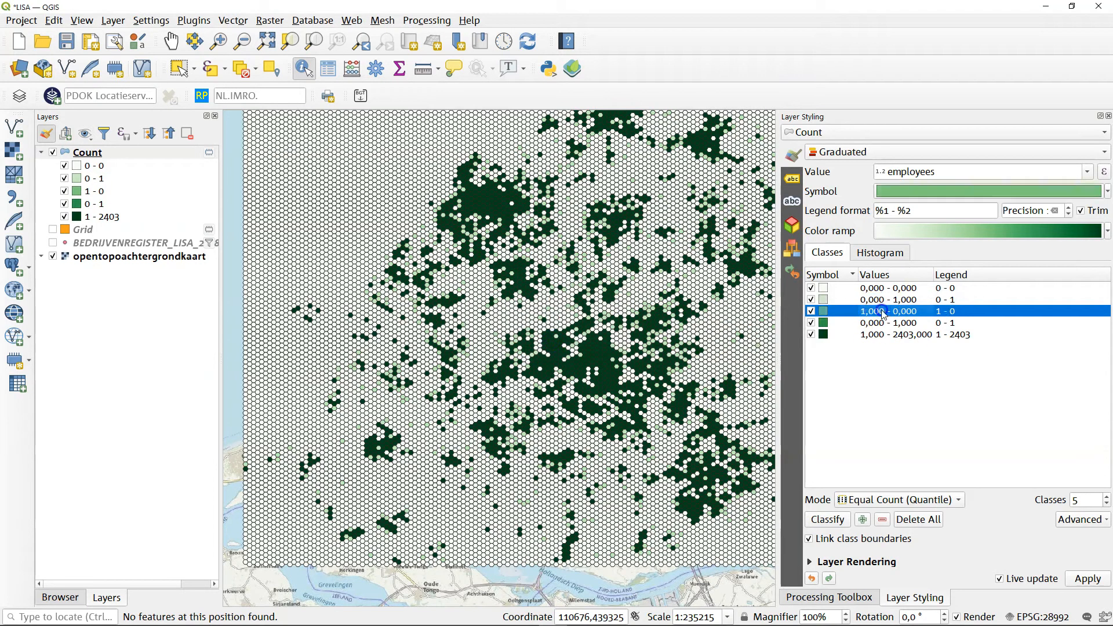
double_click(888, 311)
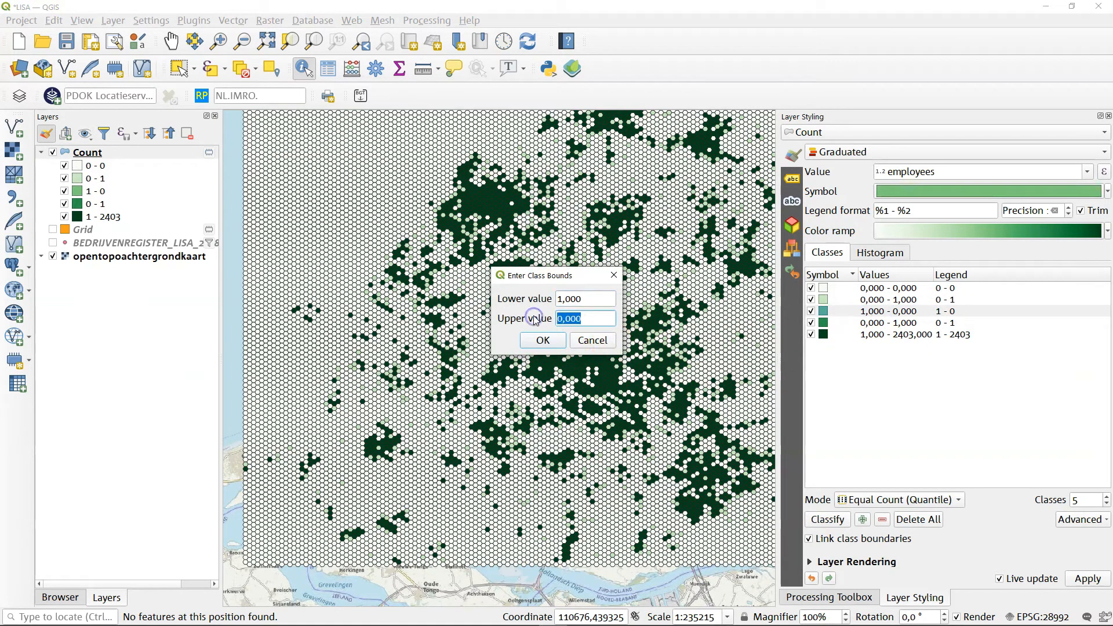
click(543, 341)
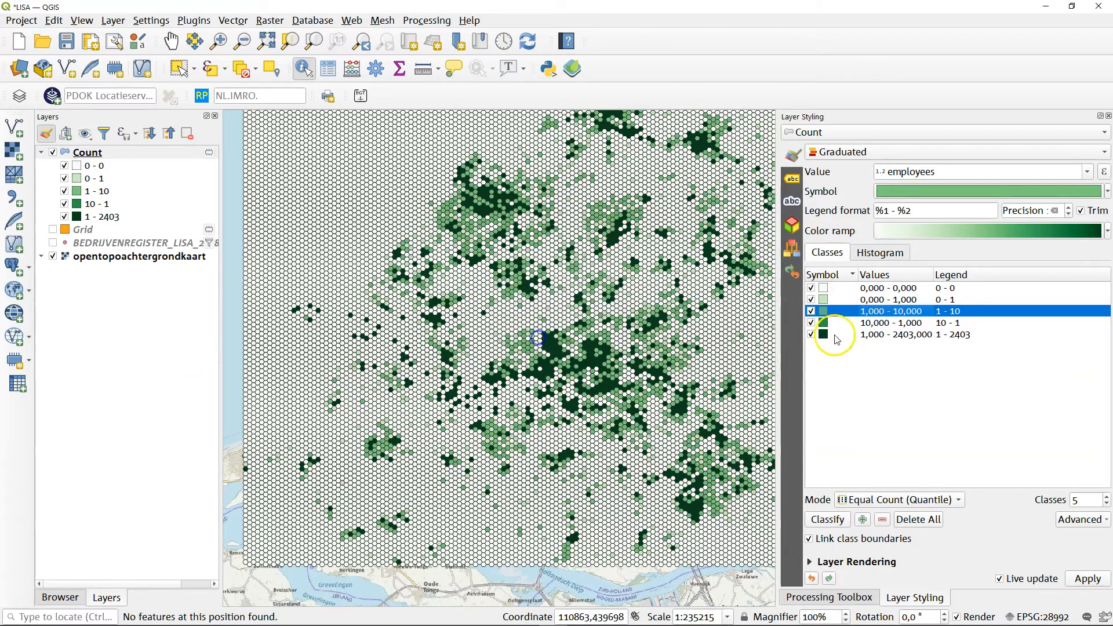
double_click(891, 322)
text(1000)
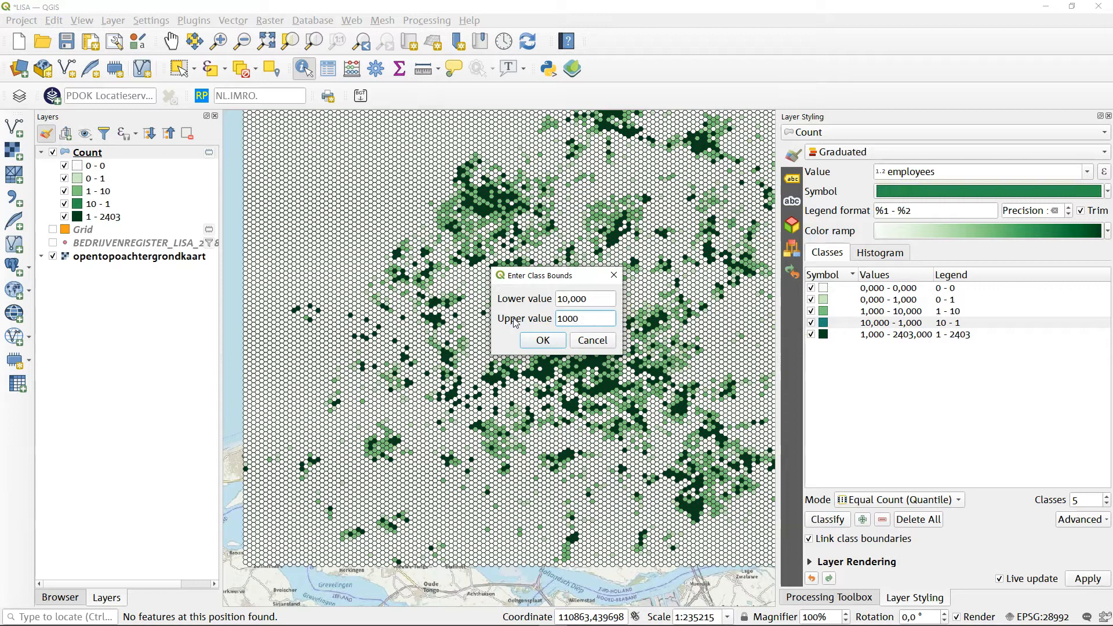
click(543, 341)
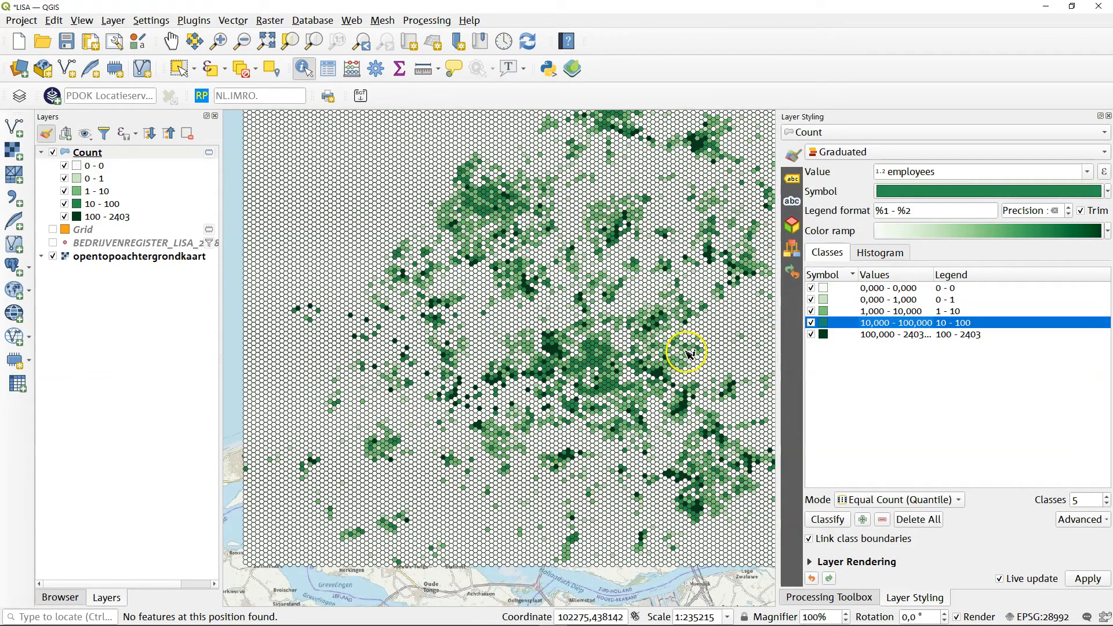
mouse_move(793, 399)
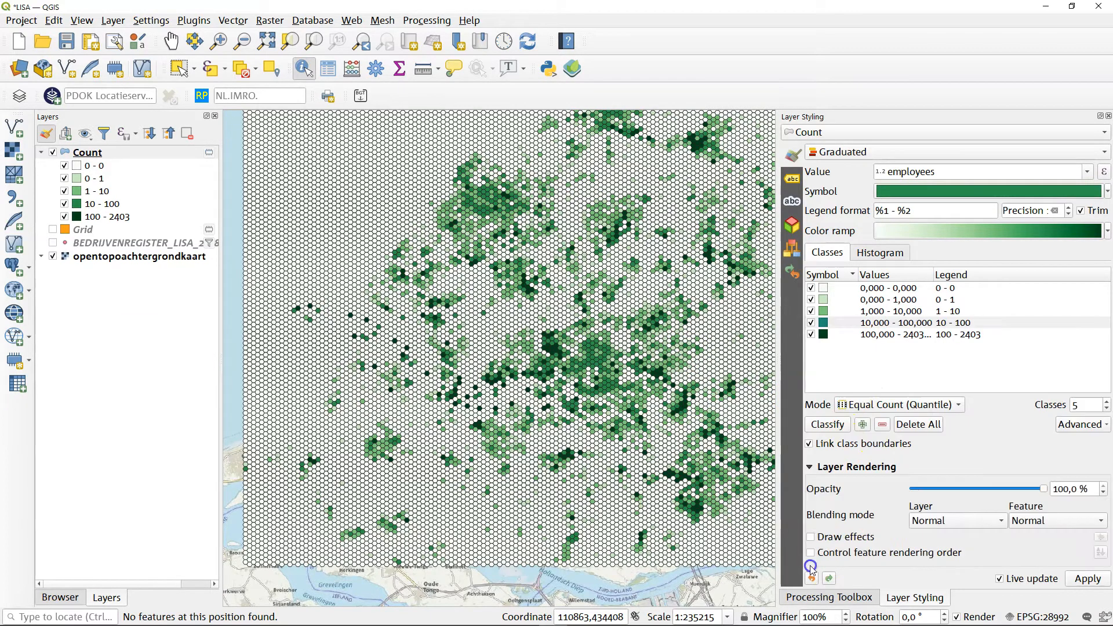
mouse_move(870, 526)
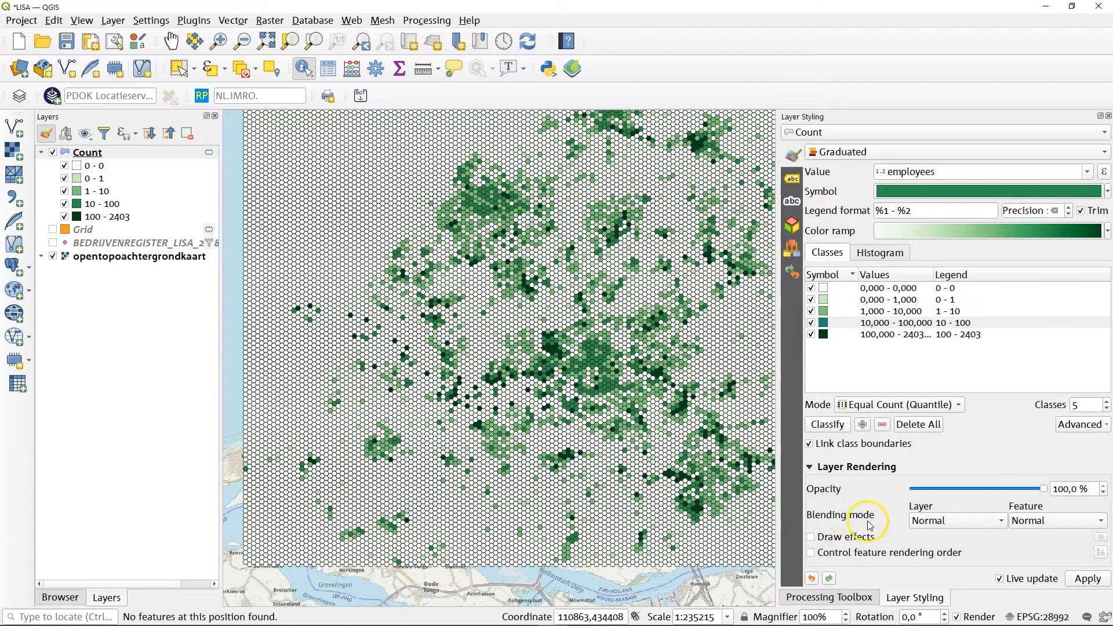
Set the Count layer's blending mode to Multiply so the basemap shows through
click(958, 521)
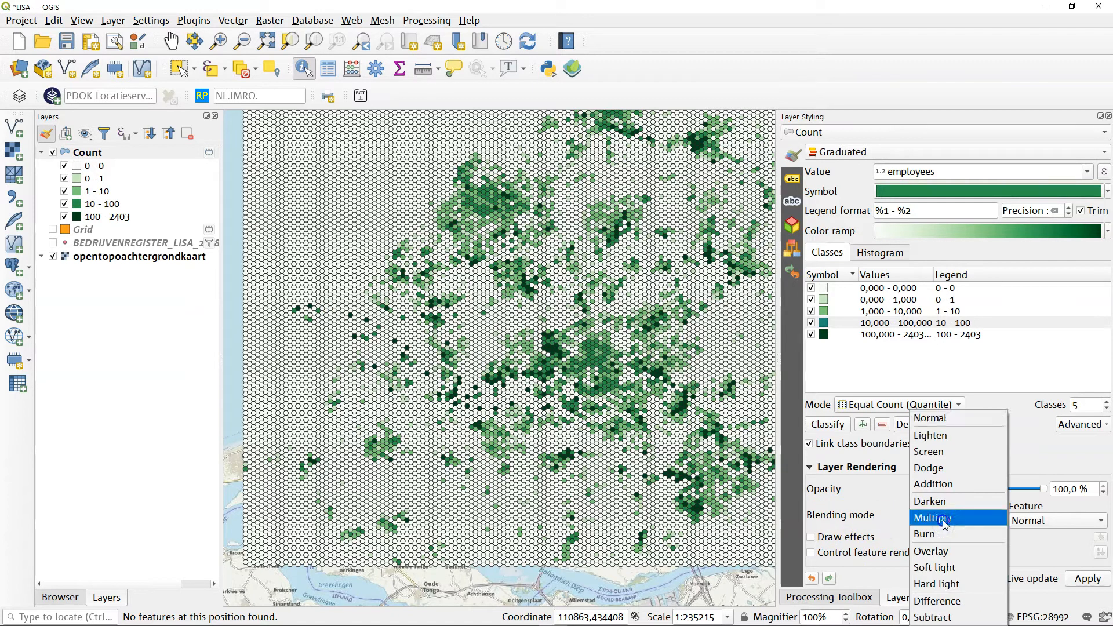
click(933, 518)
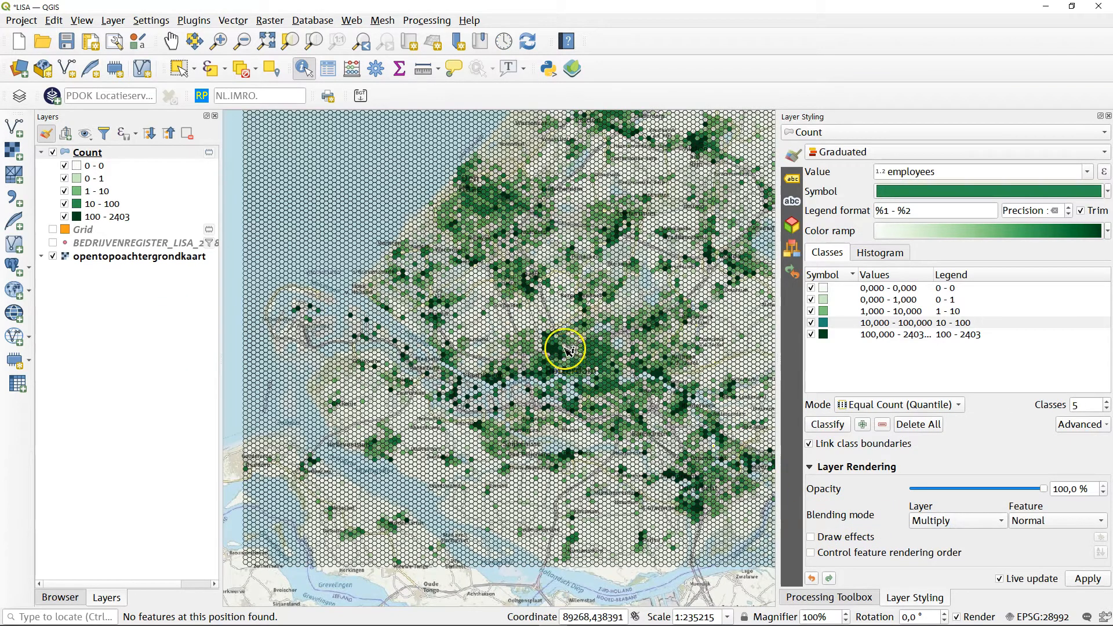
mouse_move(545, 348)
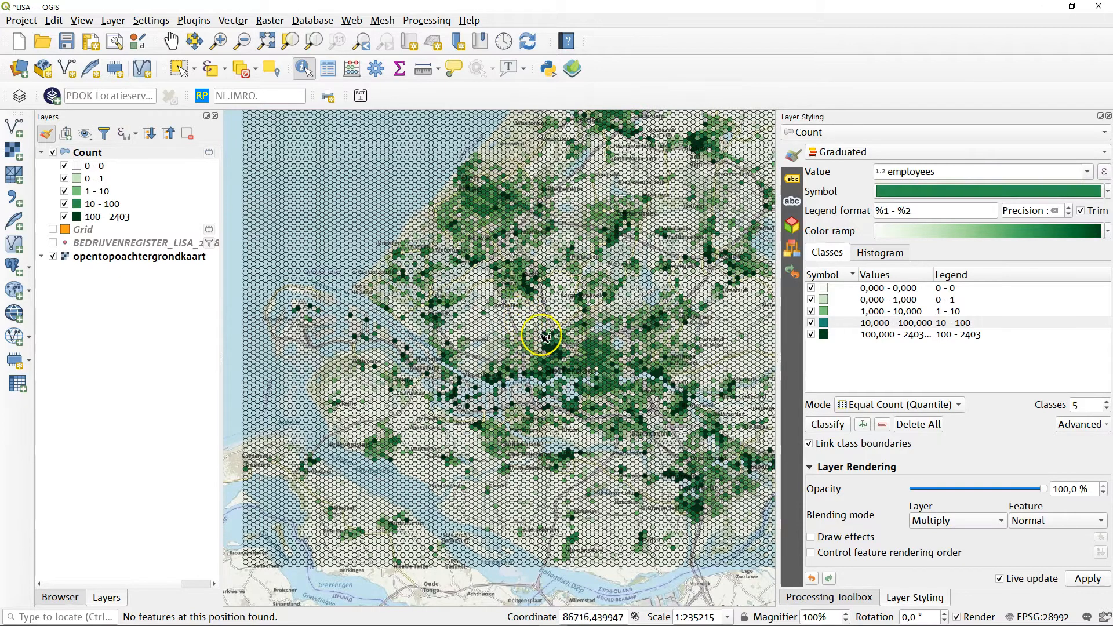
mouse_move(668, 358)
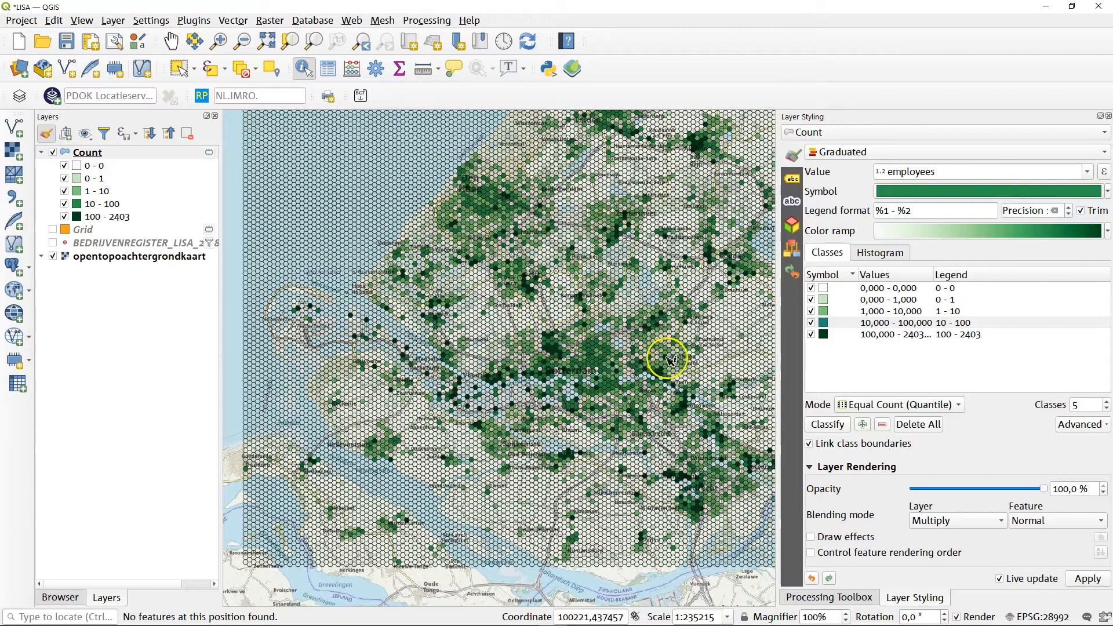
mouse_move(825, 198)
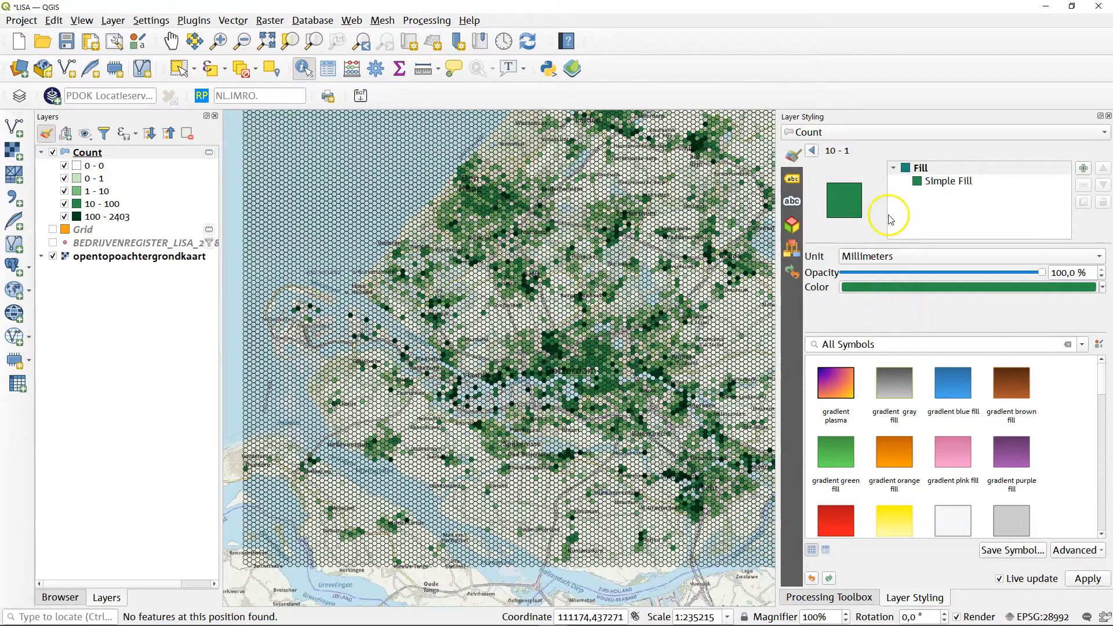
Set the stroke colour of the 10–100 employee class to a mid-grey
click(948, 181)
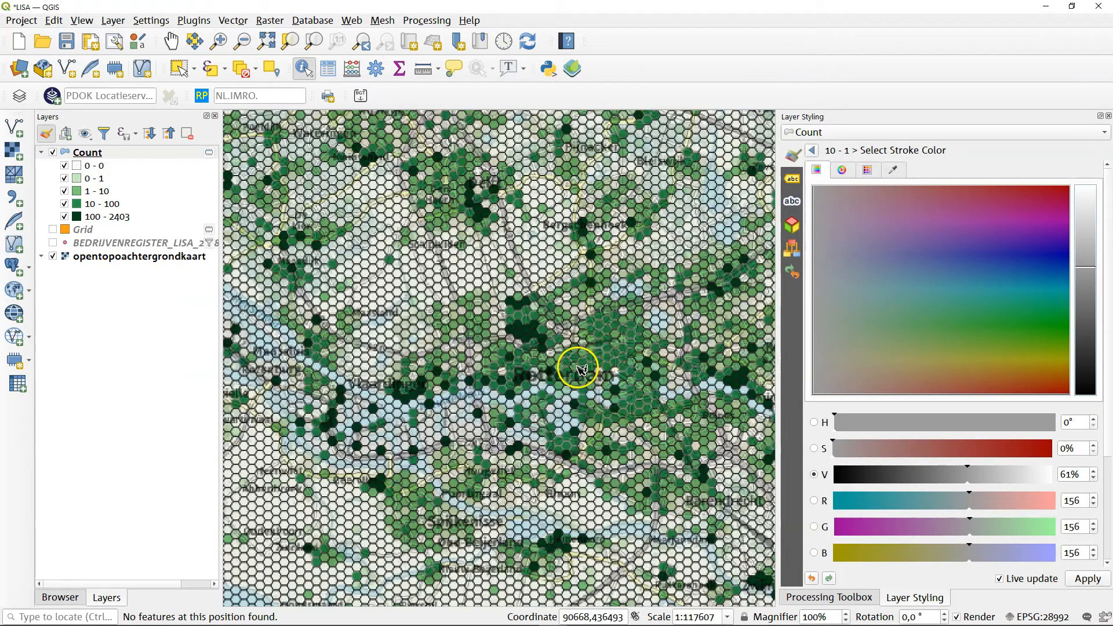
drag(578, 369, 643, 439)
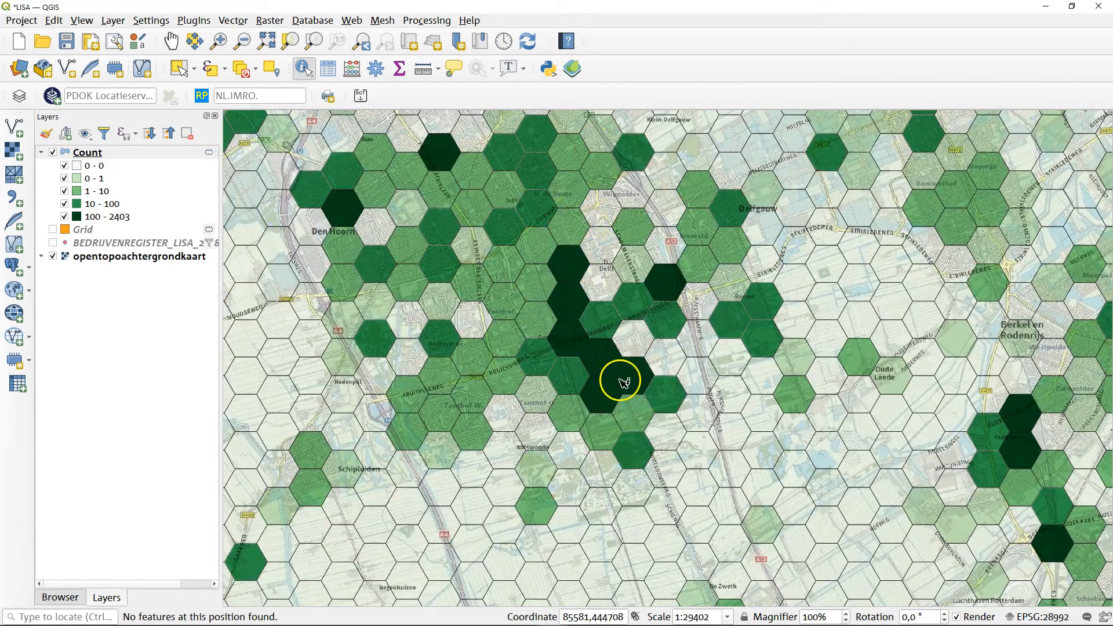
mouse_move(570, 271)
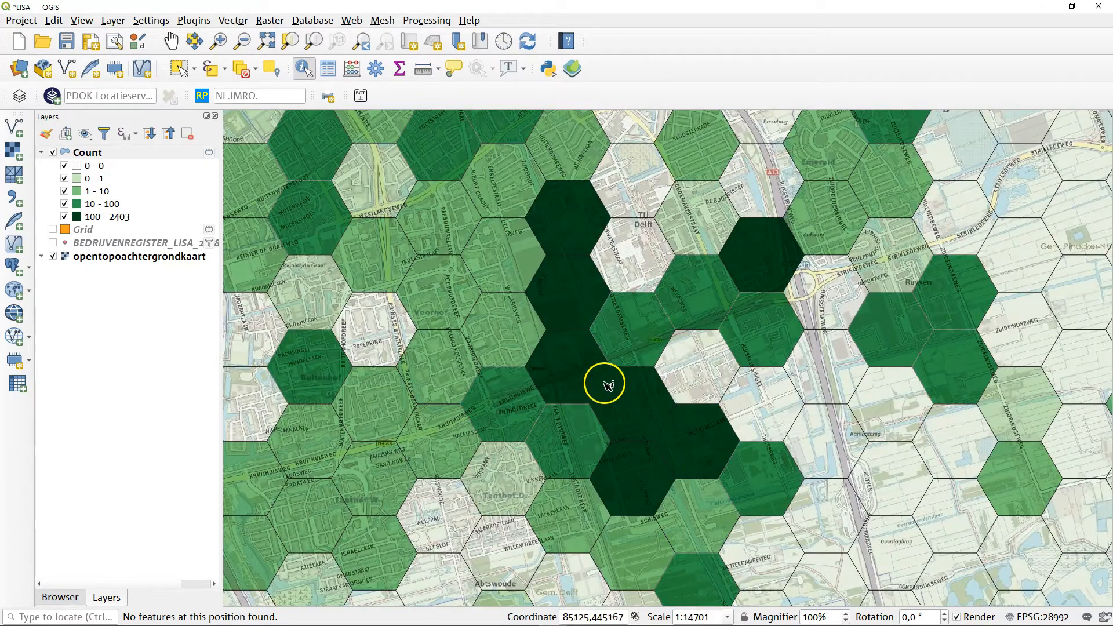
mouse_move(664, 473)
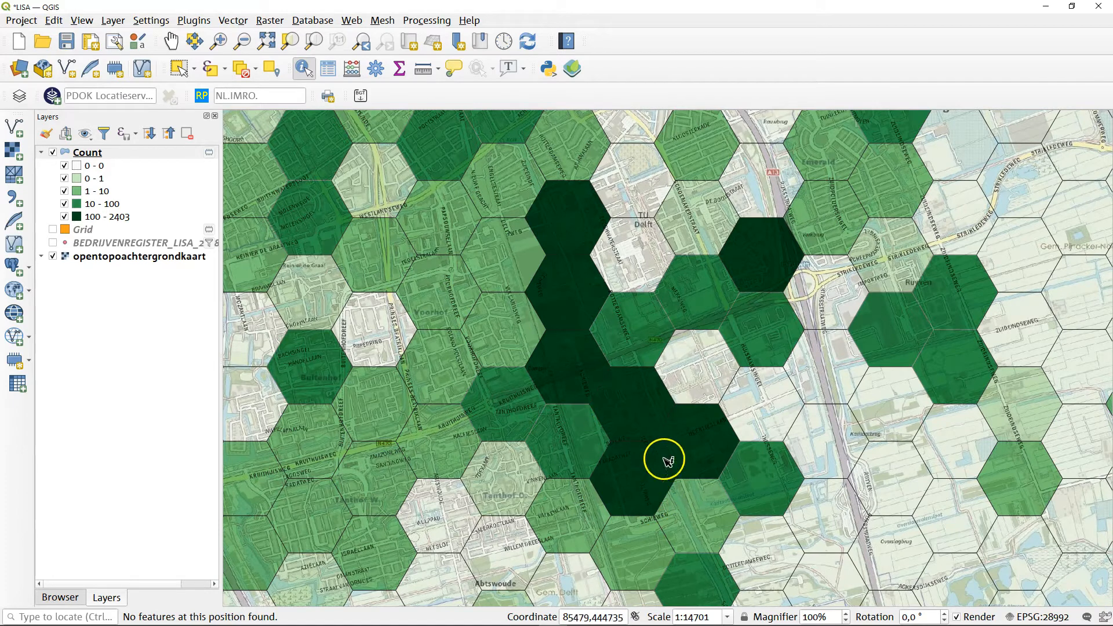
mouse_move(759, 230)
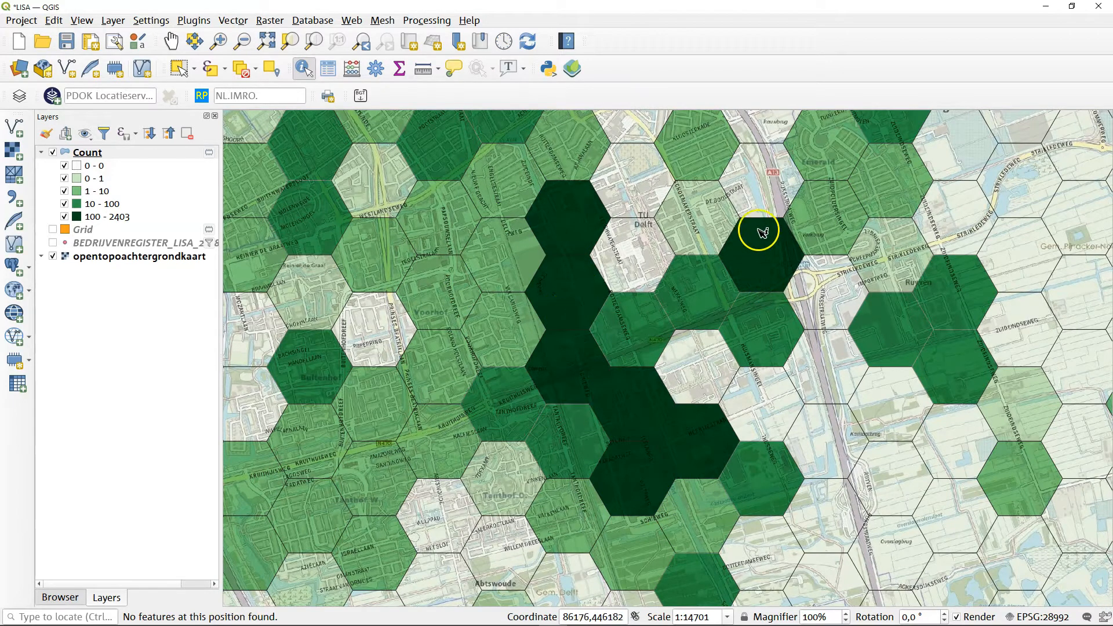
mouse_move(773, 261)
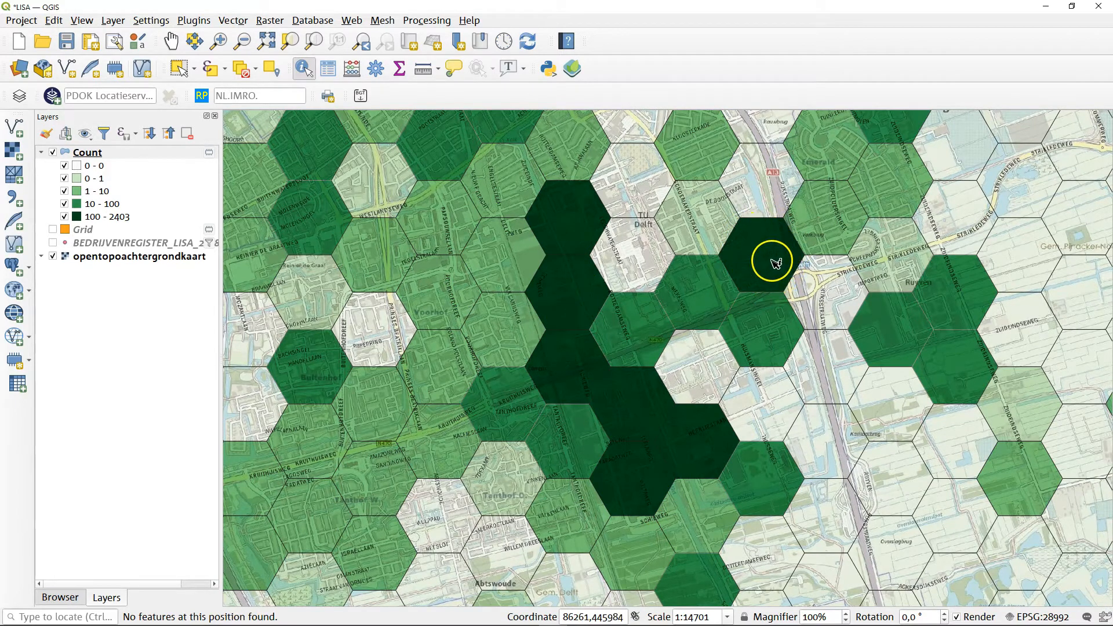
Zoom and pan to the harbour near Hoogvliet and Pernis and identify a hexagon east of it
scroll(down, 3)
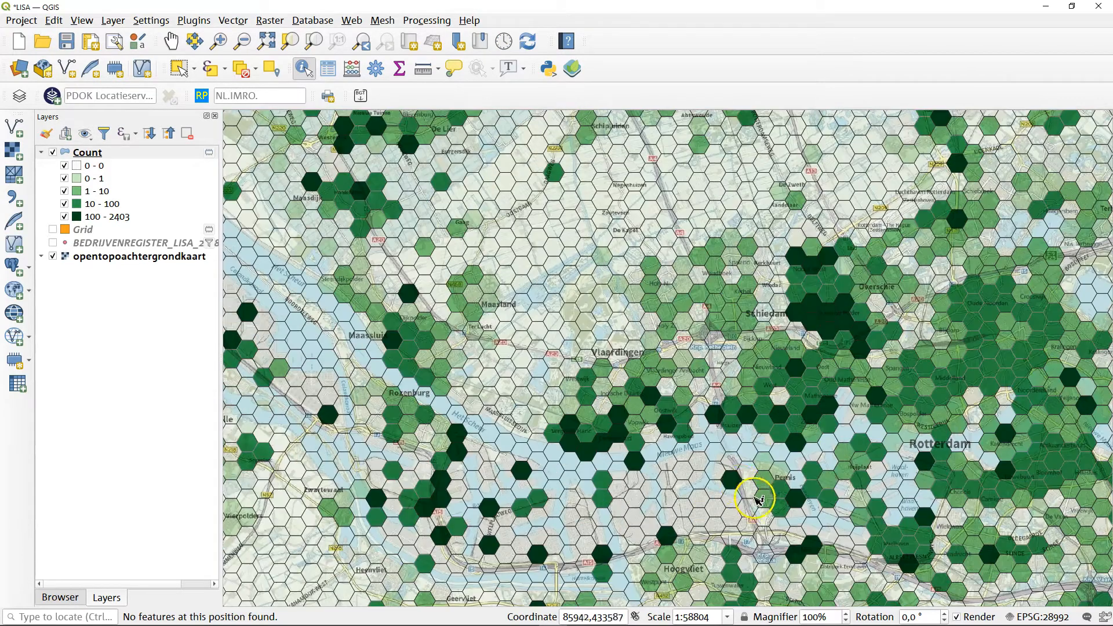
drag(756, 498, 682, 569)
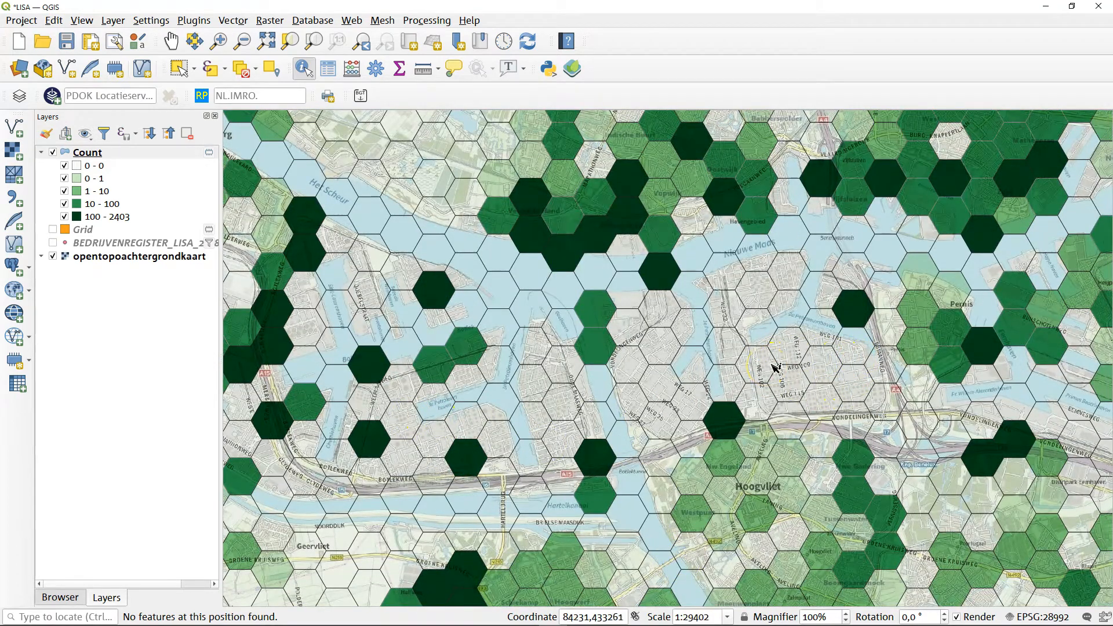
click(793, 318)
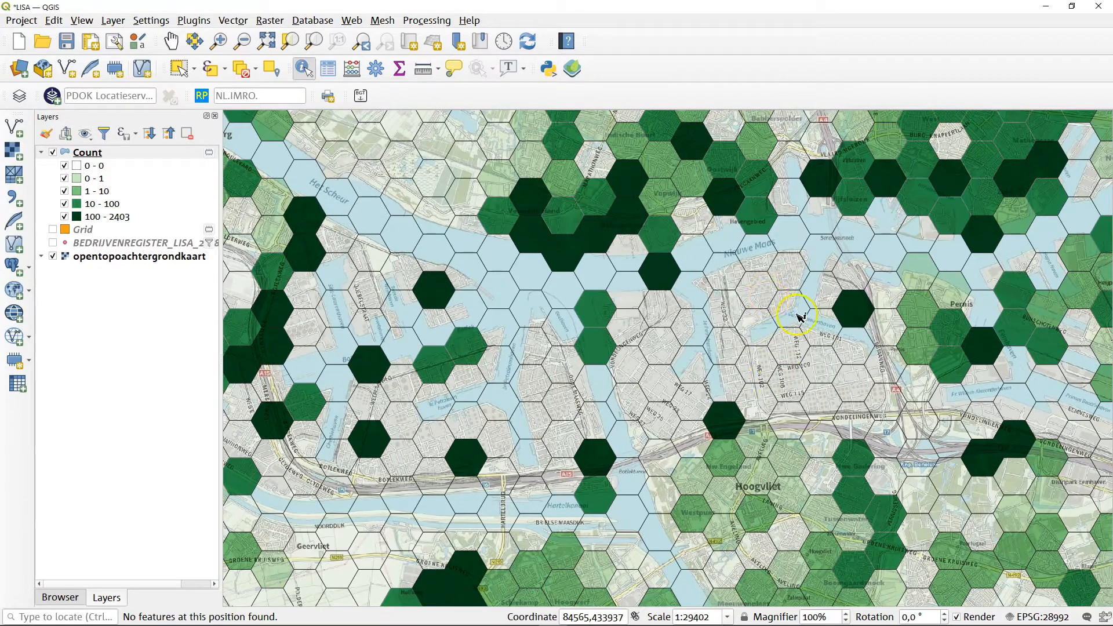
mouse_move(819, 378)
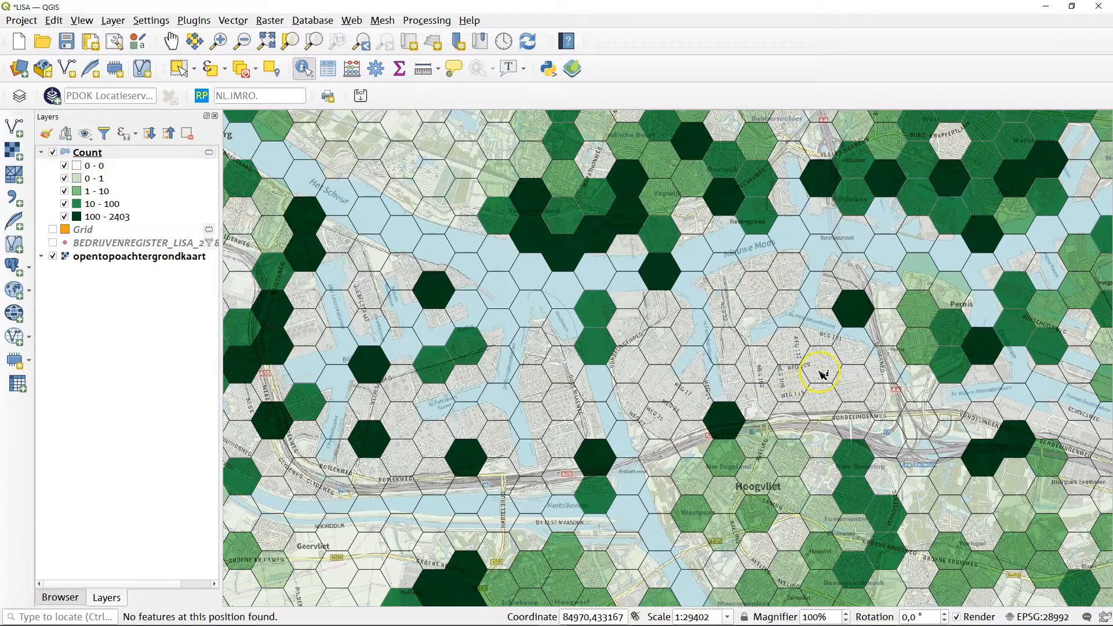
click(821, 373)
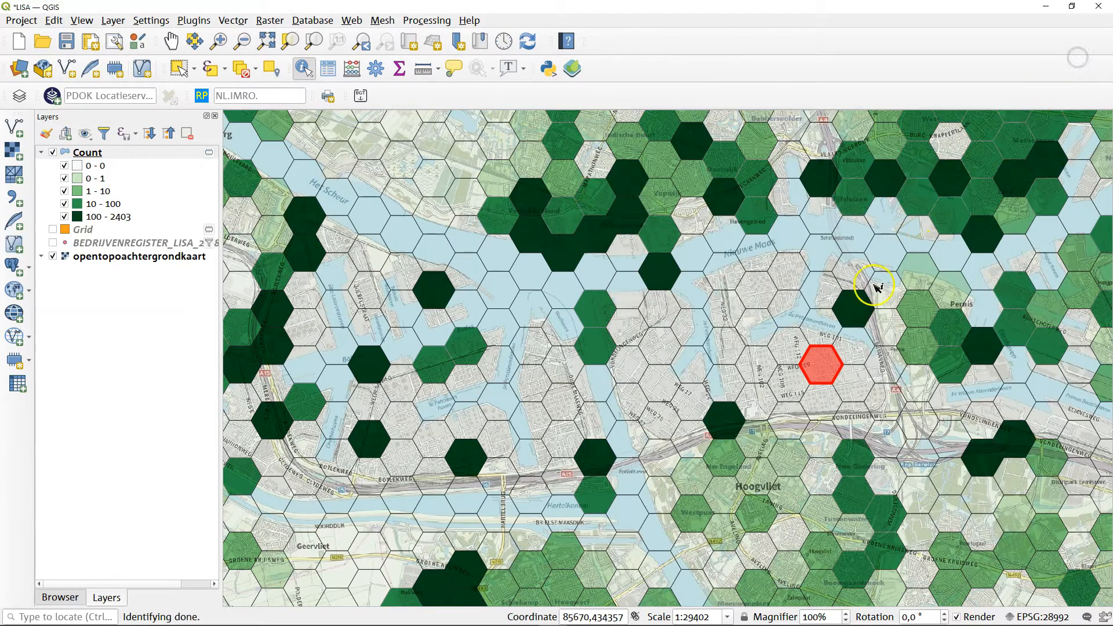
Read the employees values (220, 1200) of two more hexagons in Identify Results and close the window
click(819, 365)
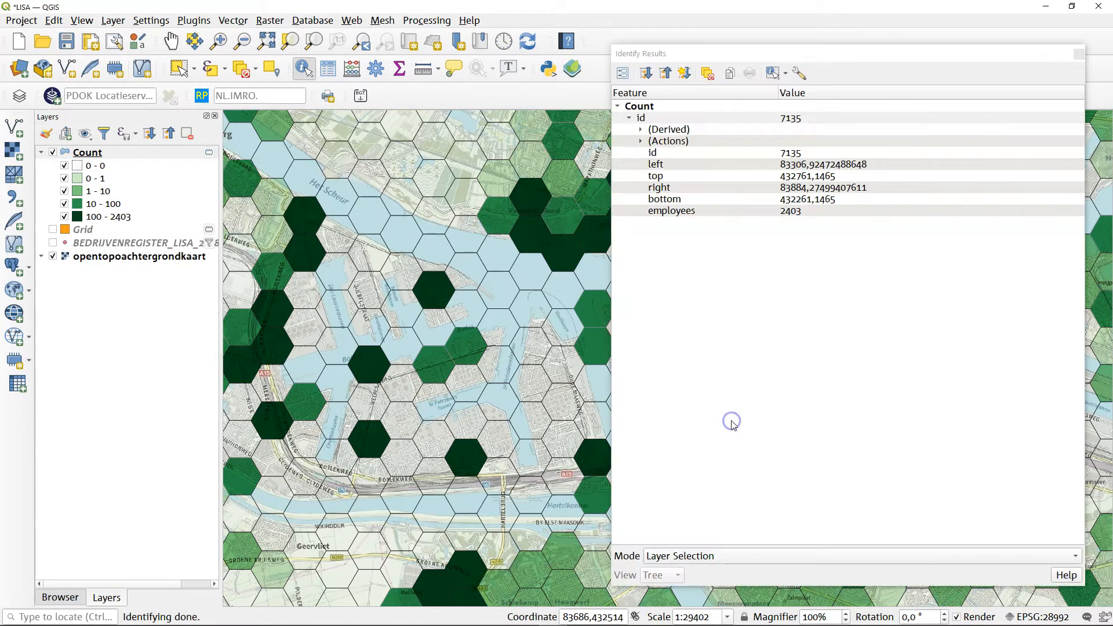
click(671, 210)
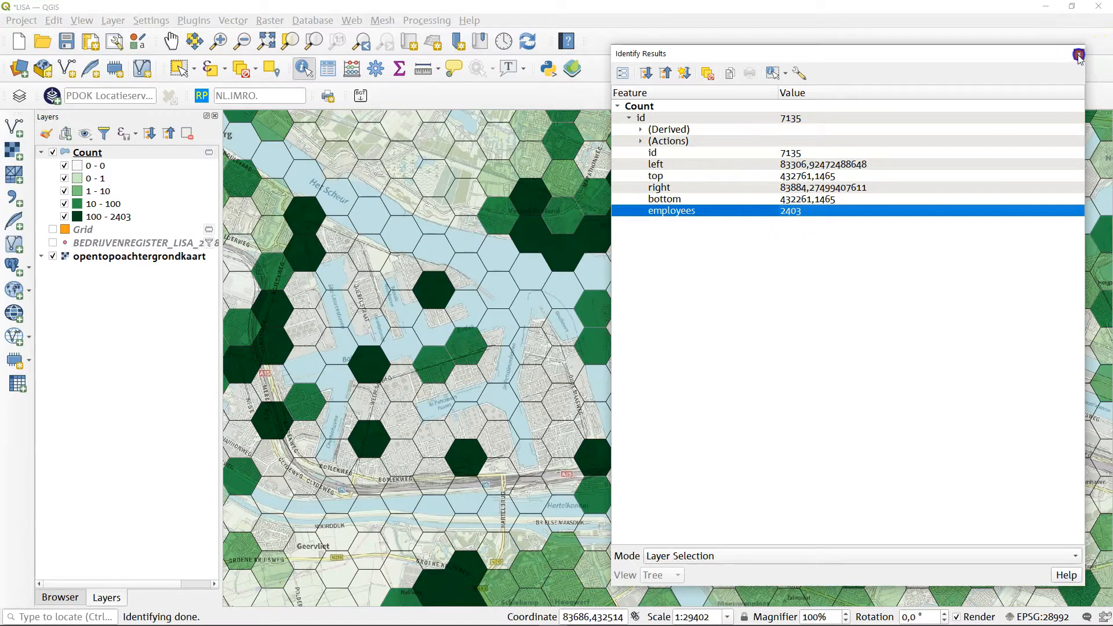
click(1079, 54)
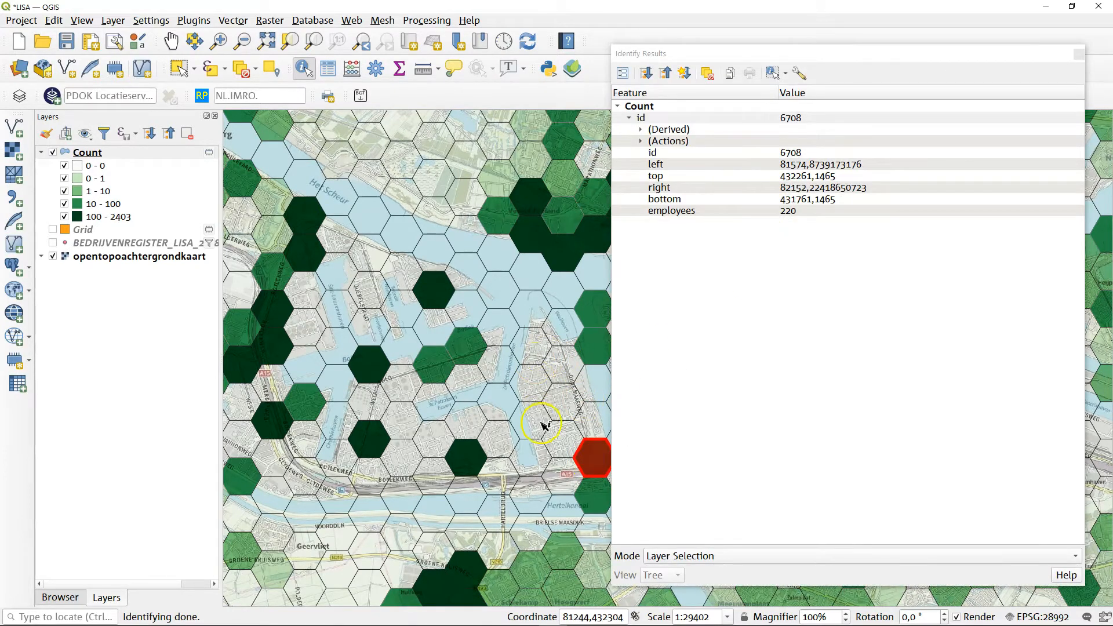
mouse_move(578, 475)
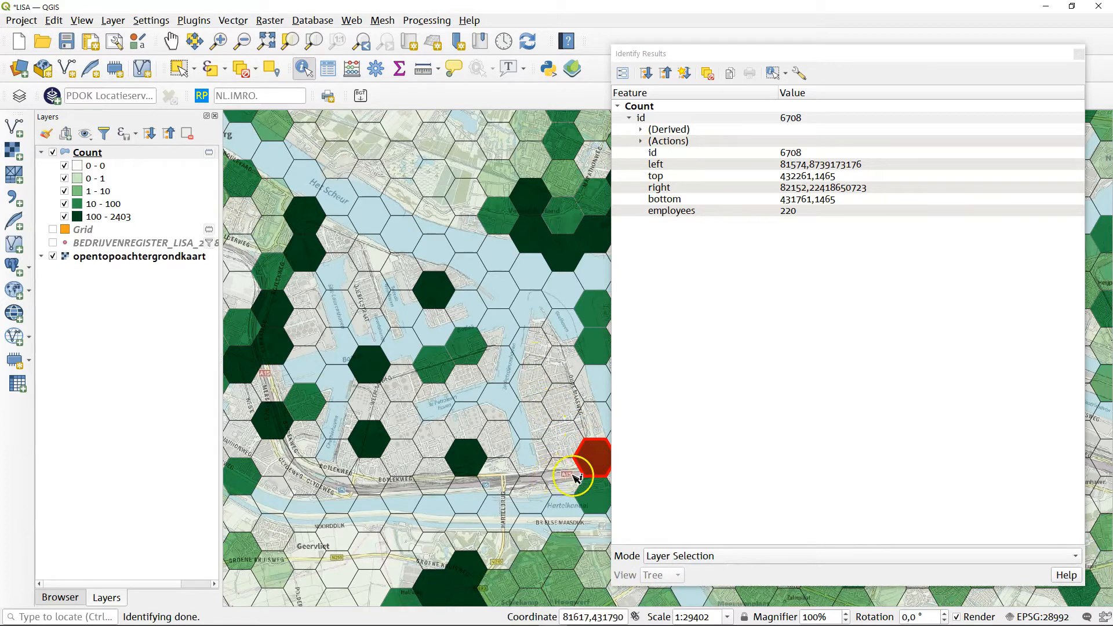
mouse_move(602, 473)
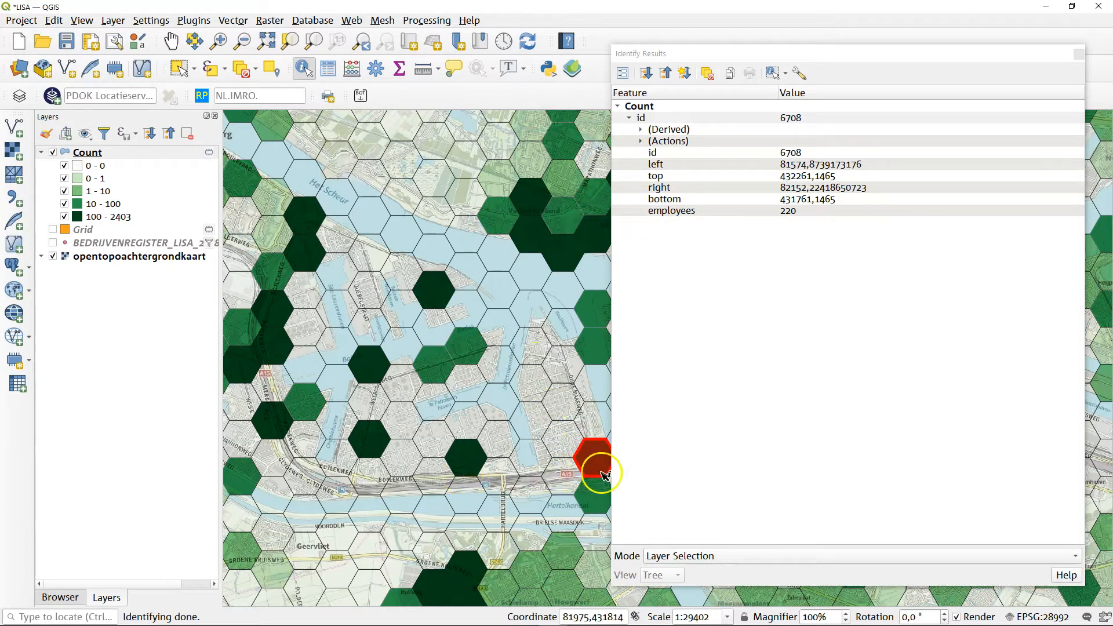
click(463, 460)
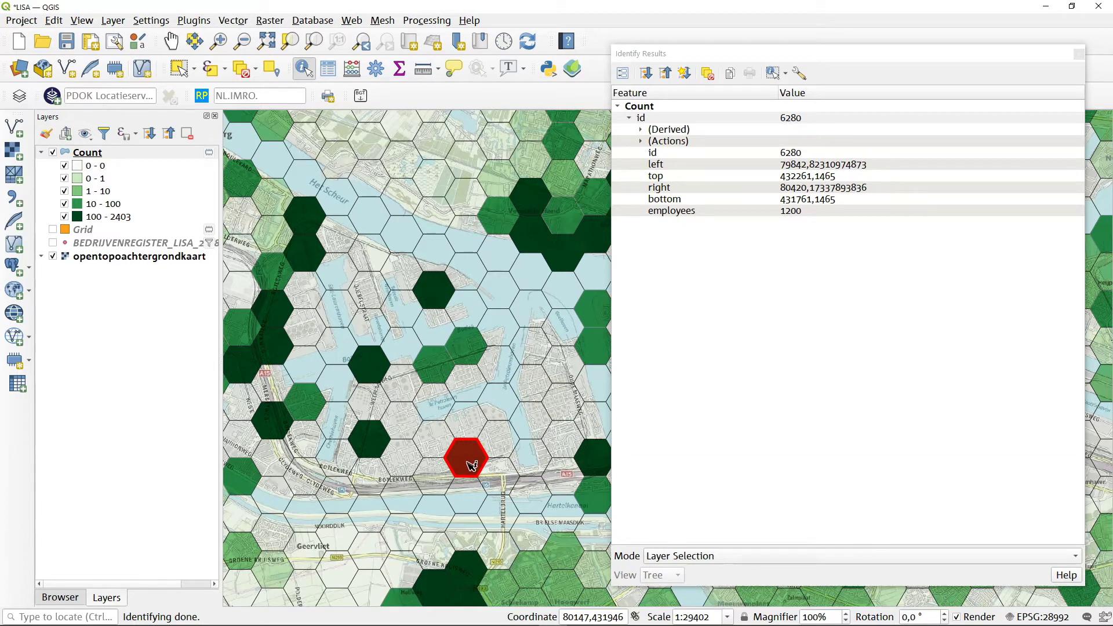
mouse_move(747, 443)
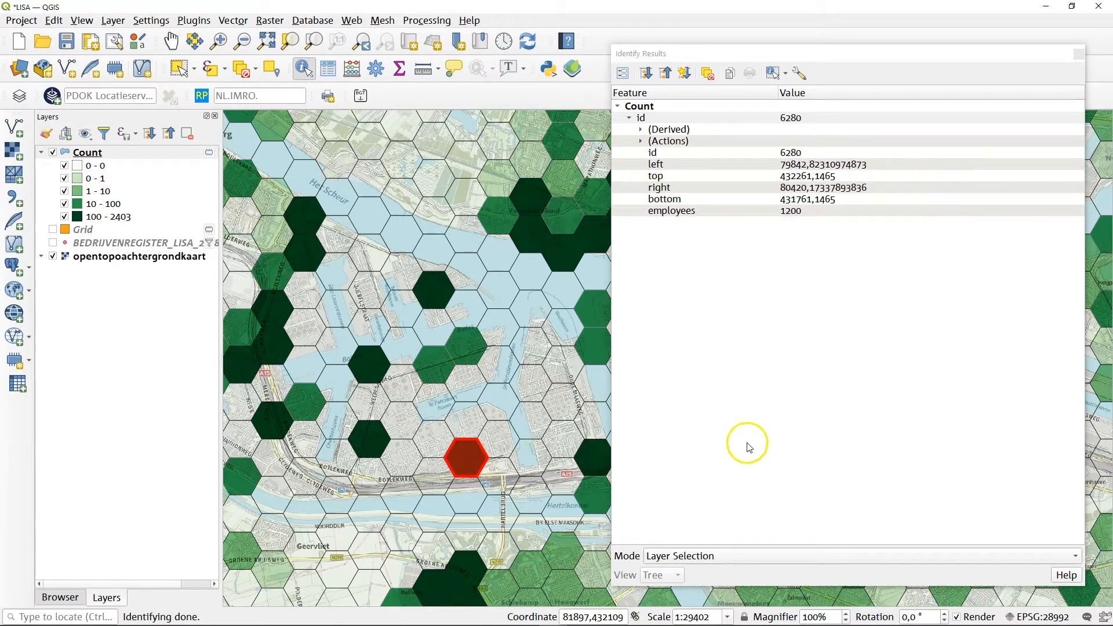
click(1079, 53)
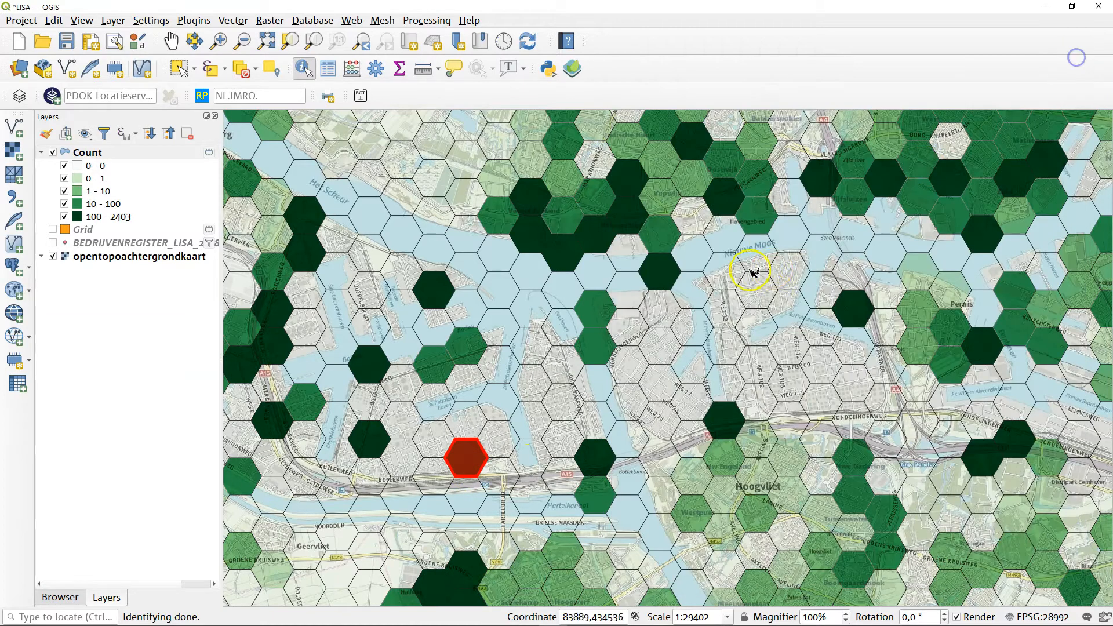